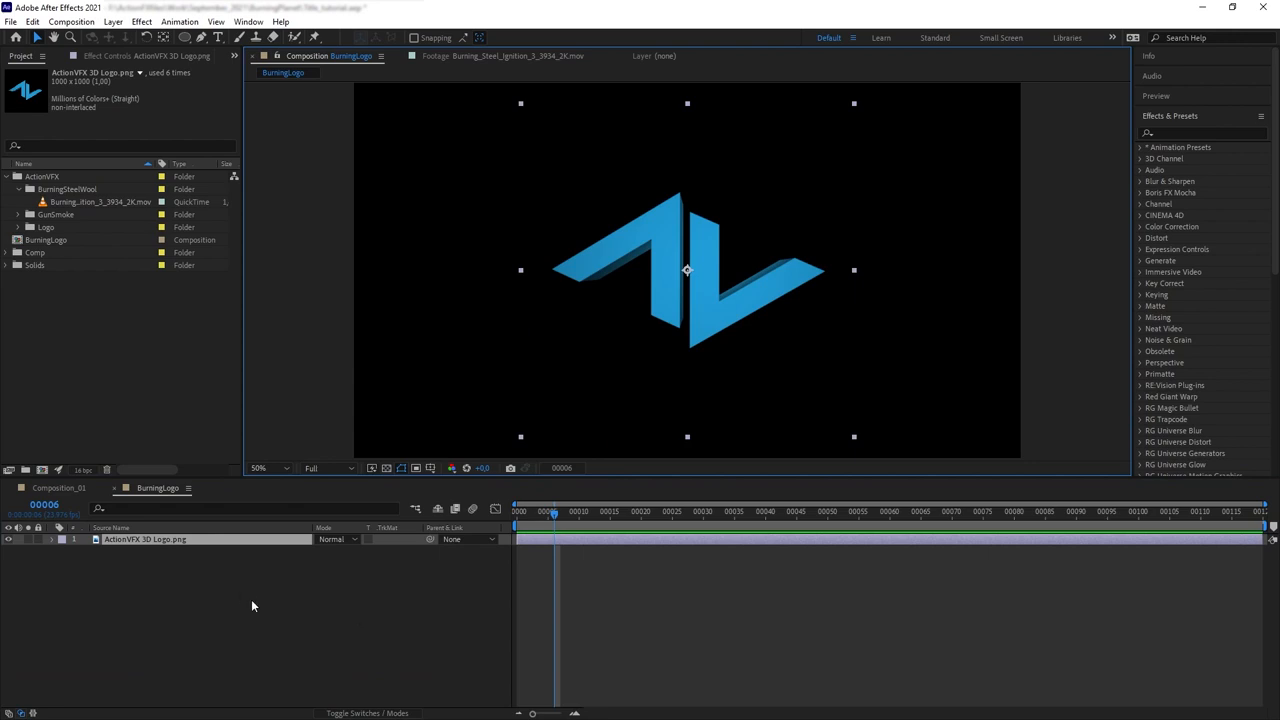
Step: Duplicate the logo layer and rename the top copy LogoMatte
{"action": "key", "text": "ctrl+d"}
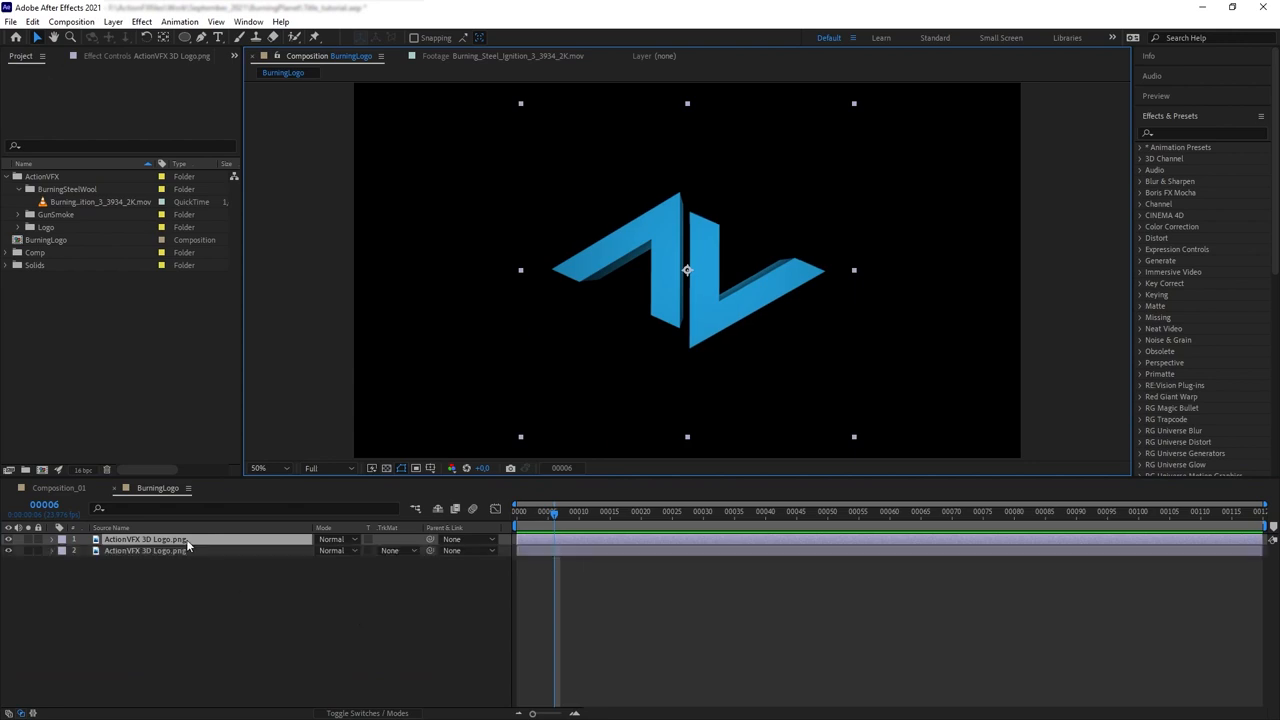
{"action": "double_click", "coordinate": [144, 540]}
{"action": "type", "text": "LogoMatte"}
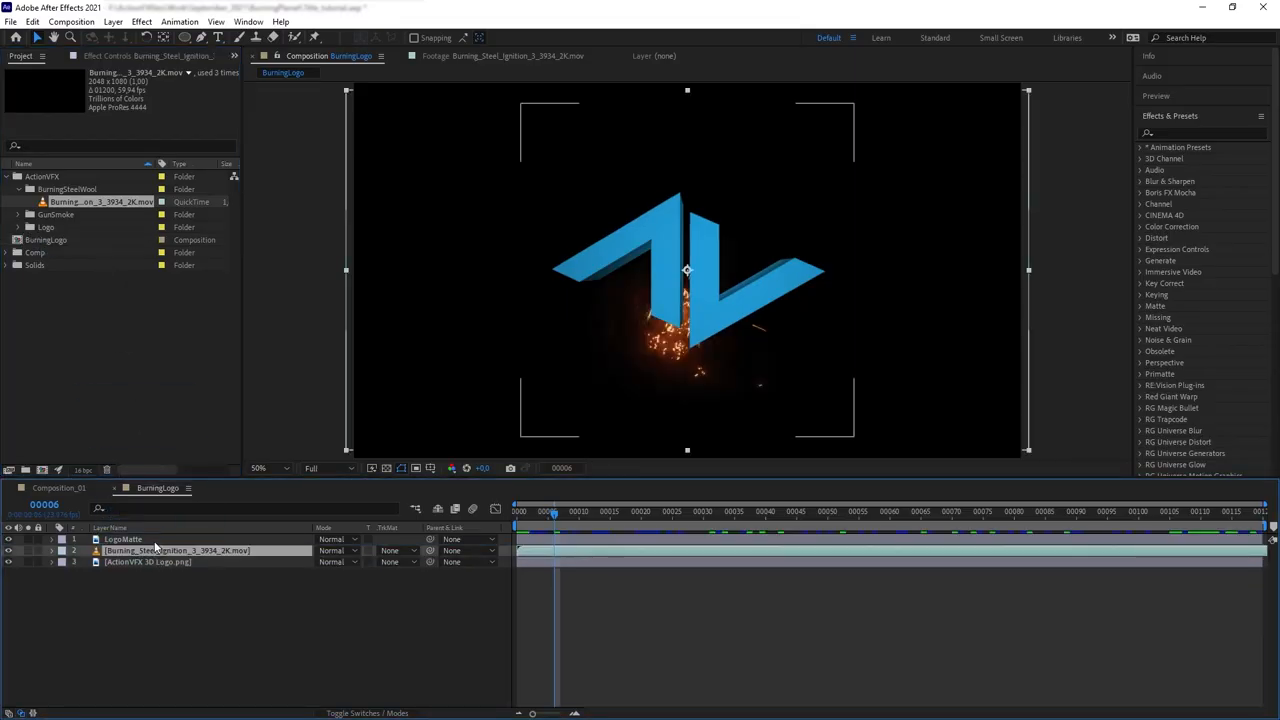
Step: Set the fire footage to Screen blending with an Alpha track matte and scrub to preview it inside the logo
{"action": "left_click", "coordinate": [778, 512]}
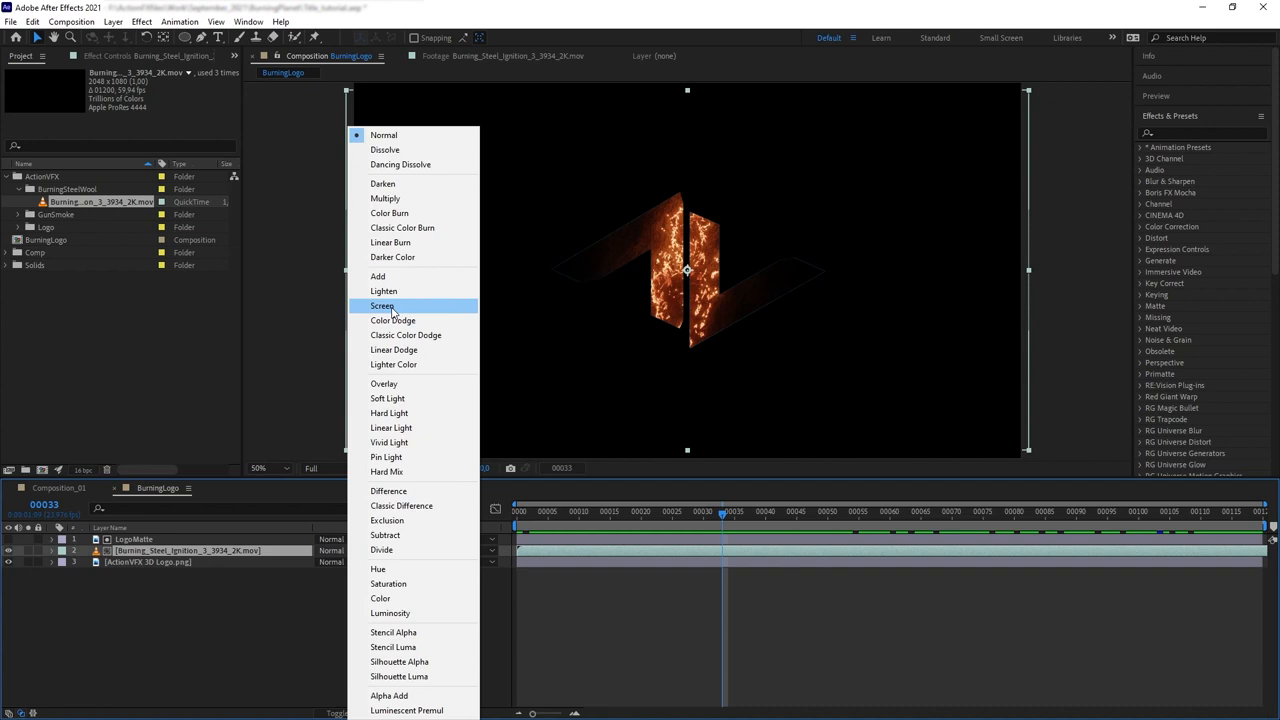
{"action": "left_click", "coordinate": [382, 304]}
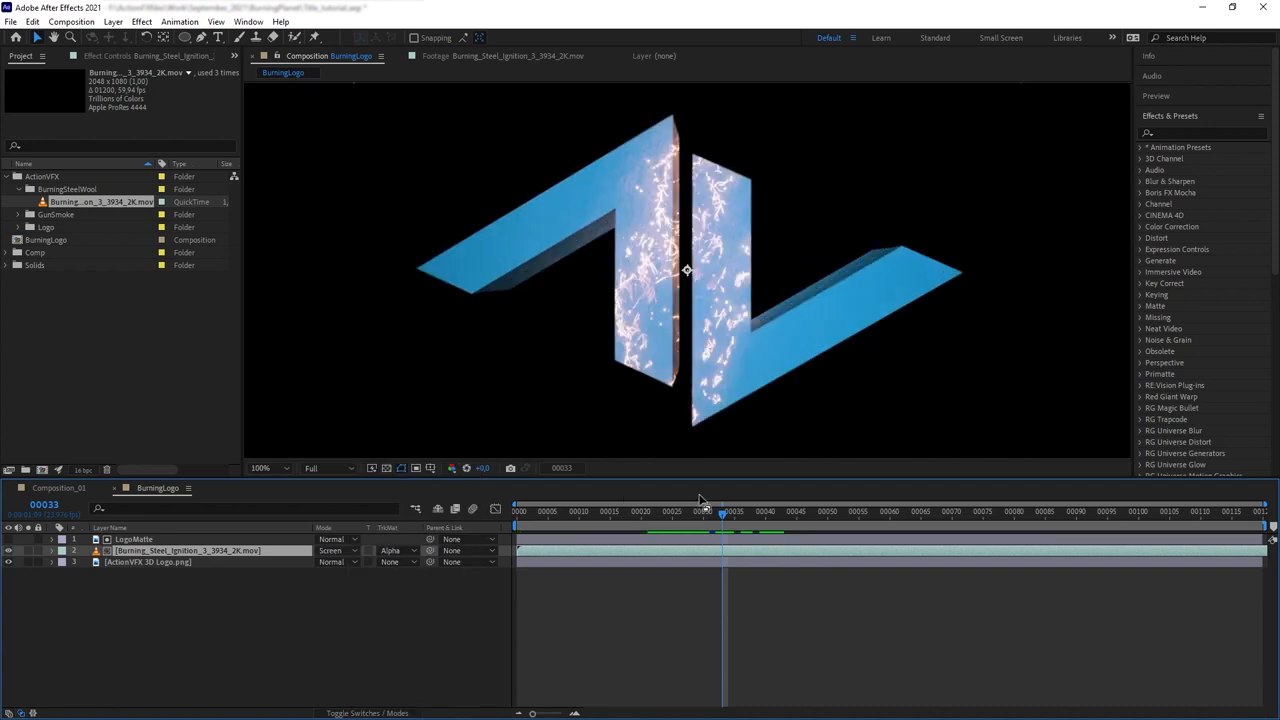
{"action": "left_click_drag", "start_coordinate": [720, 512], "coordinate": [908, 512]}
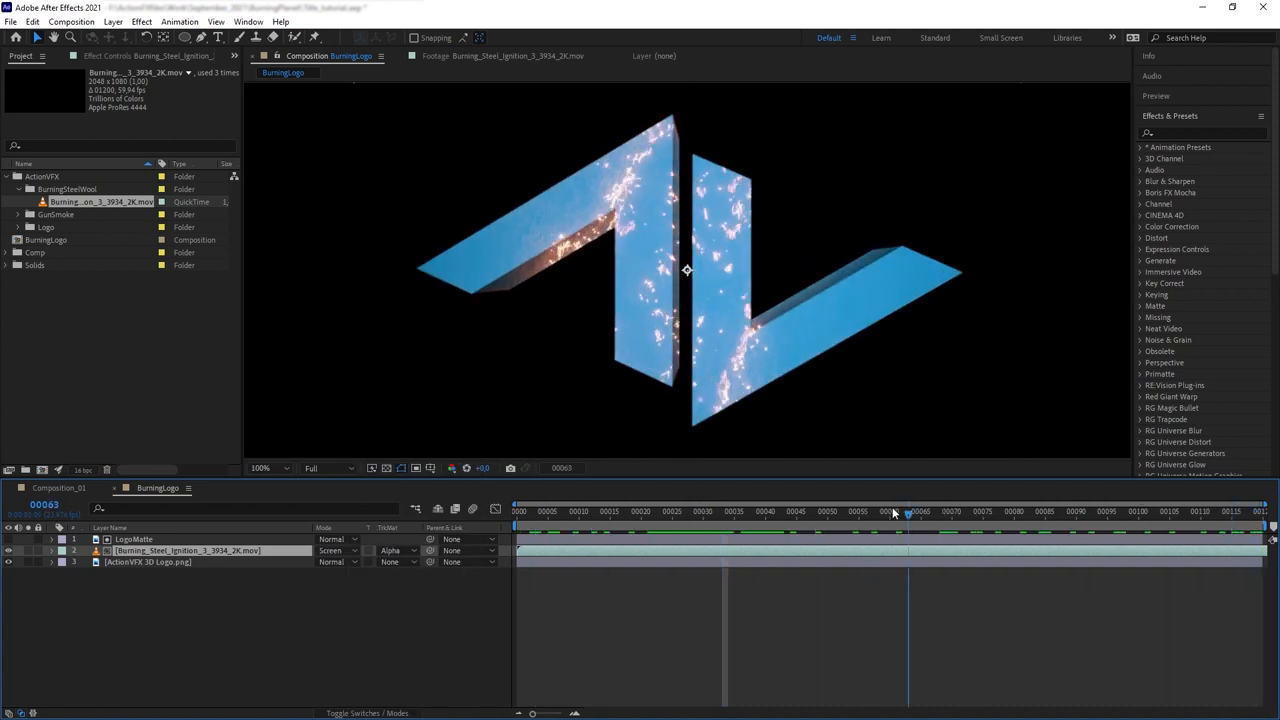
{"action": "left_click", "coordinate": [688, 512]}
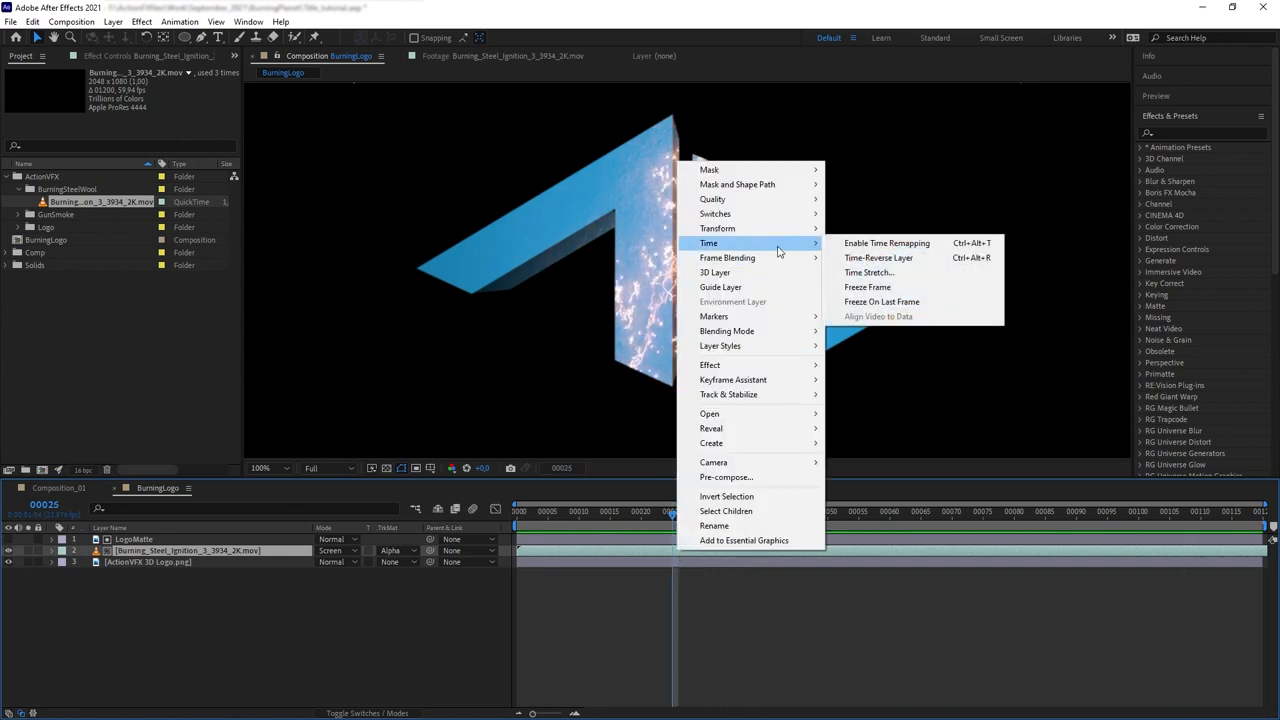
Step: Time-stretch the burning footage to a shorter duration by changing its Stretch Factor
{"action": "left_click", "coordinate": [868, 272]}
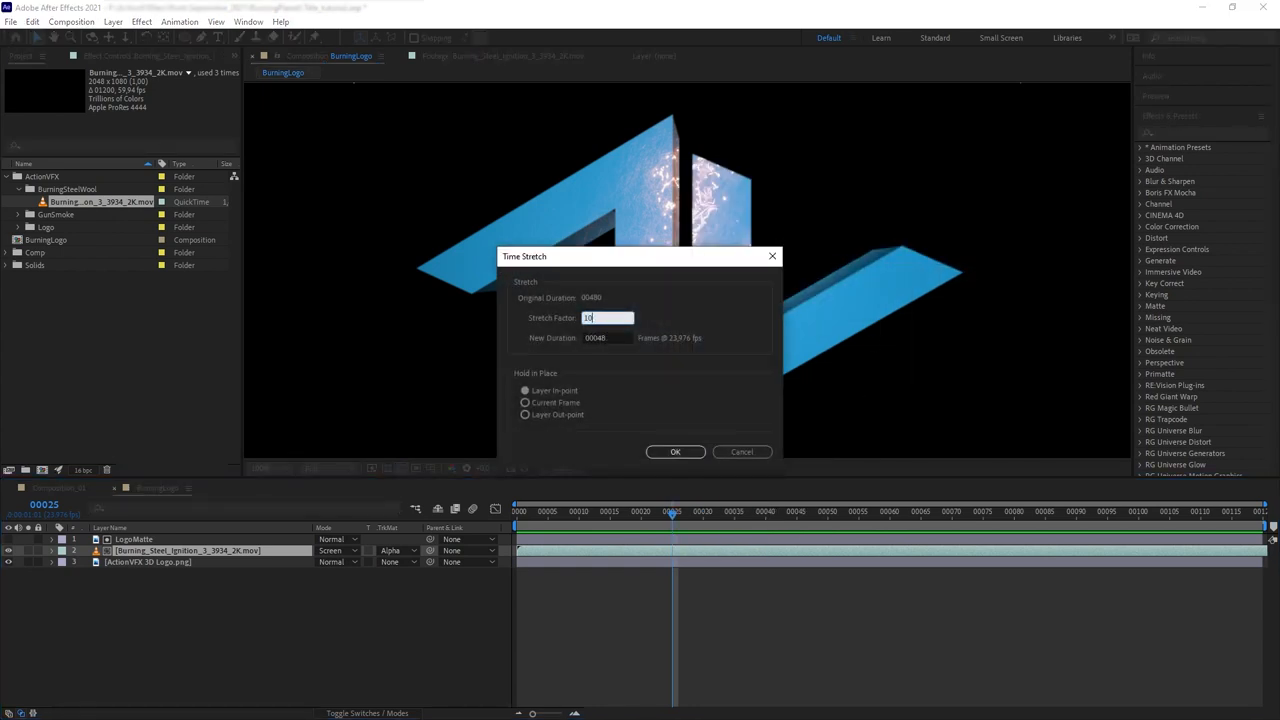
{"action": "left_click", "coordinate": [676, 452]}
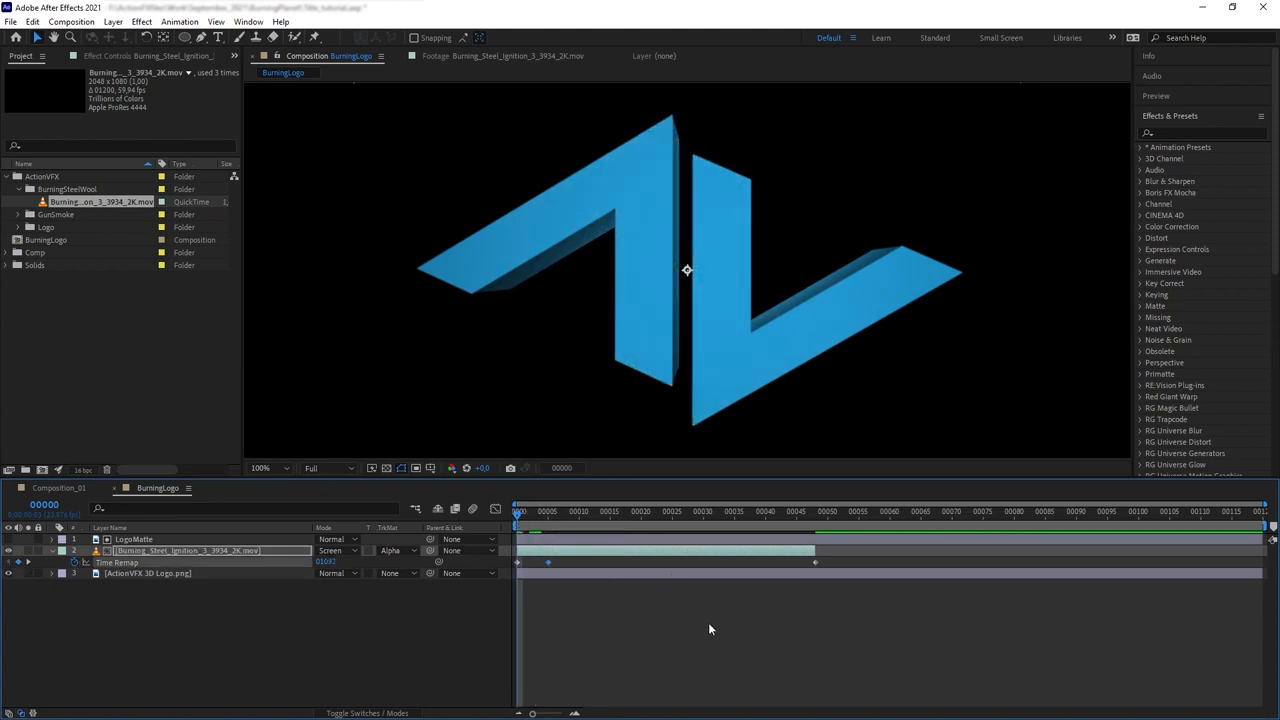
Step: Apply a Curves grade to the burning footage and start pre-composing it
{"action": "left_click", "coordinate": [752, 512]}
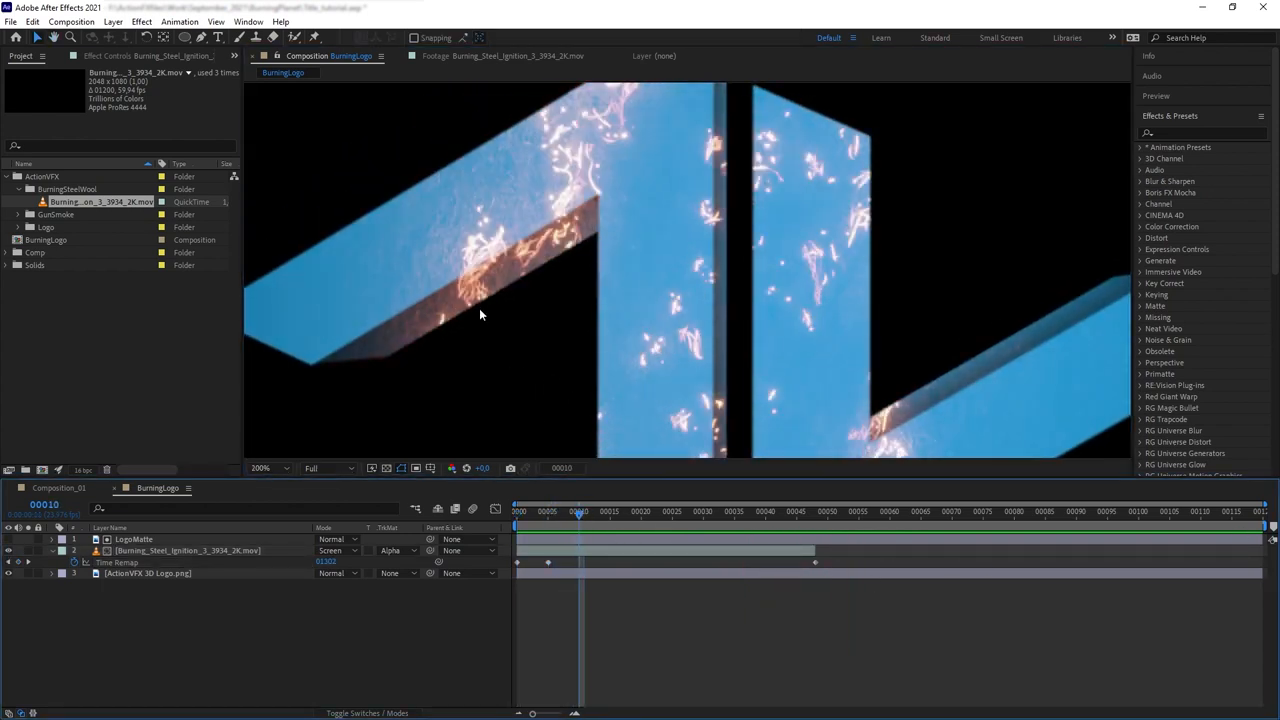
{"action": "type", "text": "refine"}
{"action": "type", "text": "BurningTransiti"}
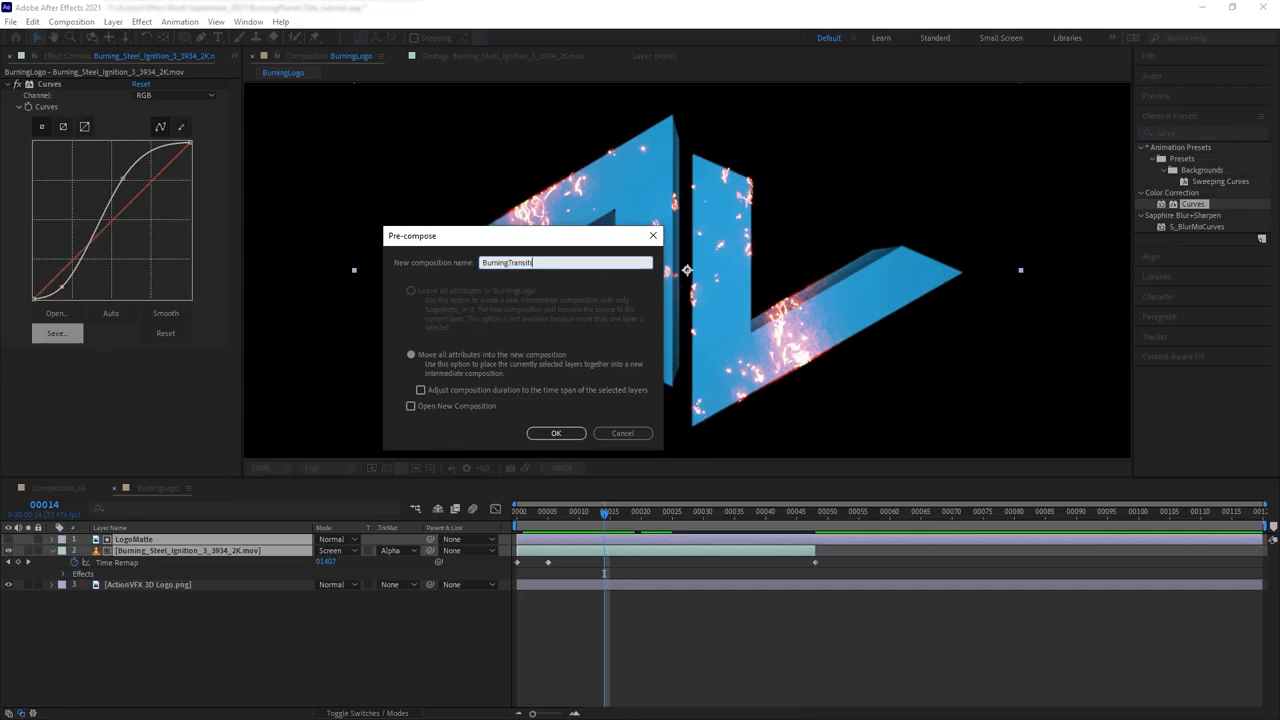
Step: Confirm the BurningTransition pre-compose and begin the Matte solid for the logo reveal
{"action": "left_click", "coordinate": [556, 432]}
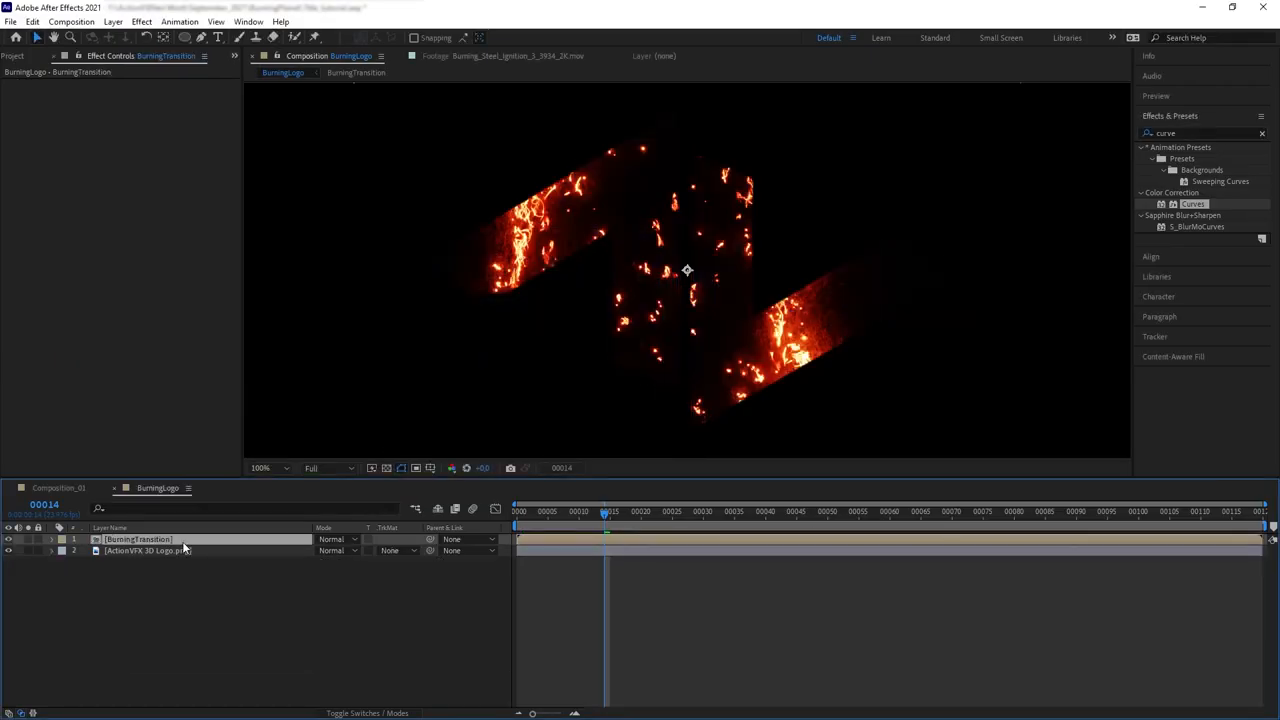
{"action": "left_click", "coordinate": [336, 540]}
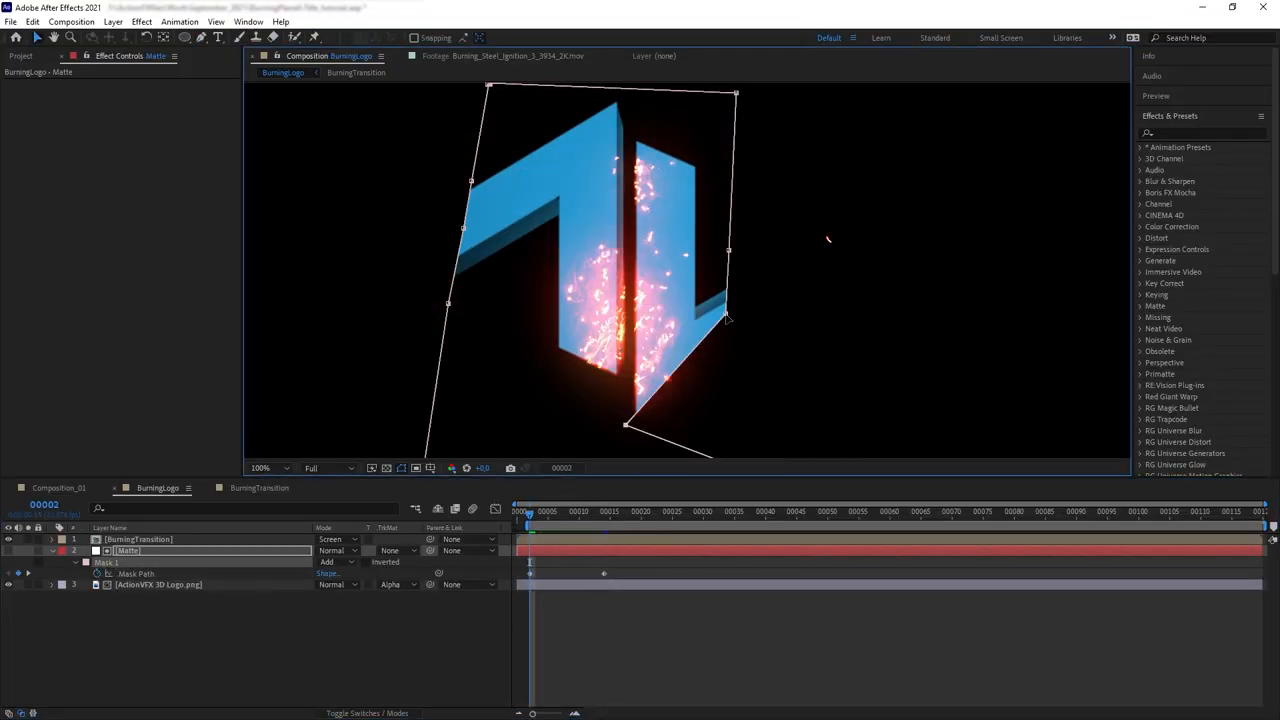
Step: Apply Glow to BurningTransition and Roughen Edges to the Matte layer
{"action": "left_click", "coordinate": [568, 512]}
{"action": "type", "text": "roughe"}
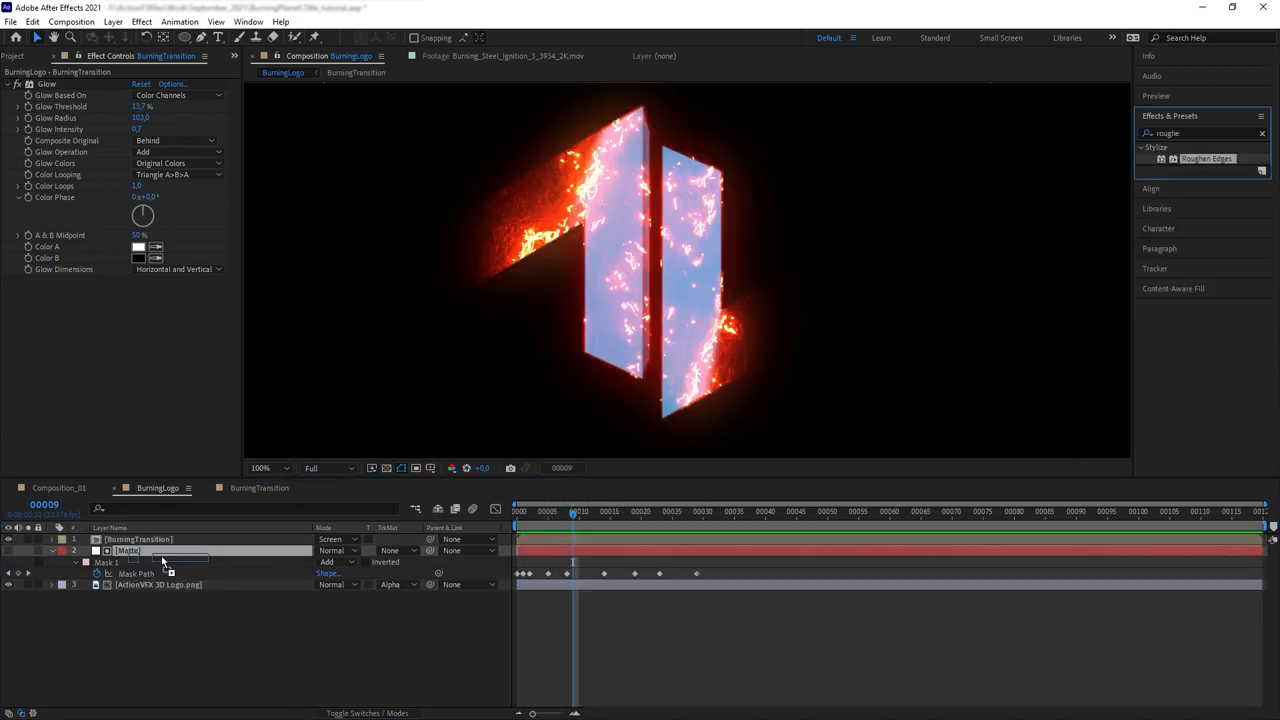
{"action": "left_click", "coordinate": [128, 550]}
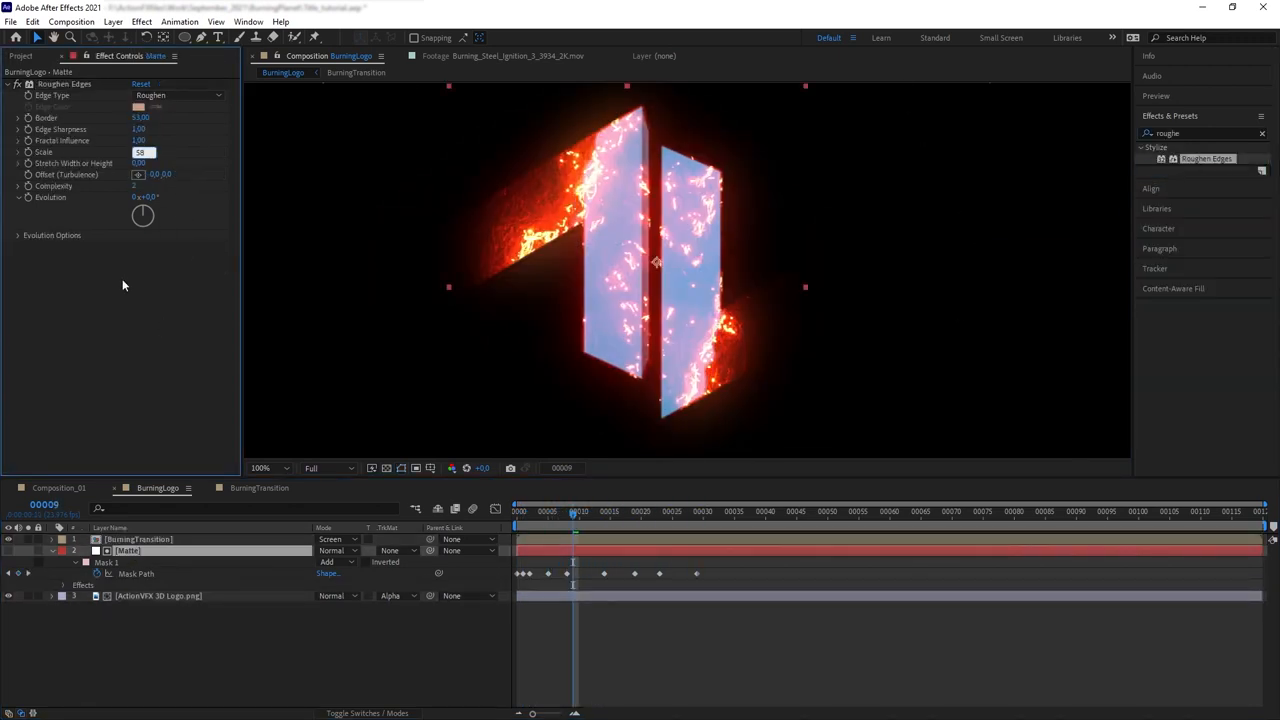
{"action": "left_click", "coordinate": [598, 524]}
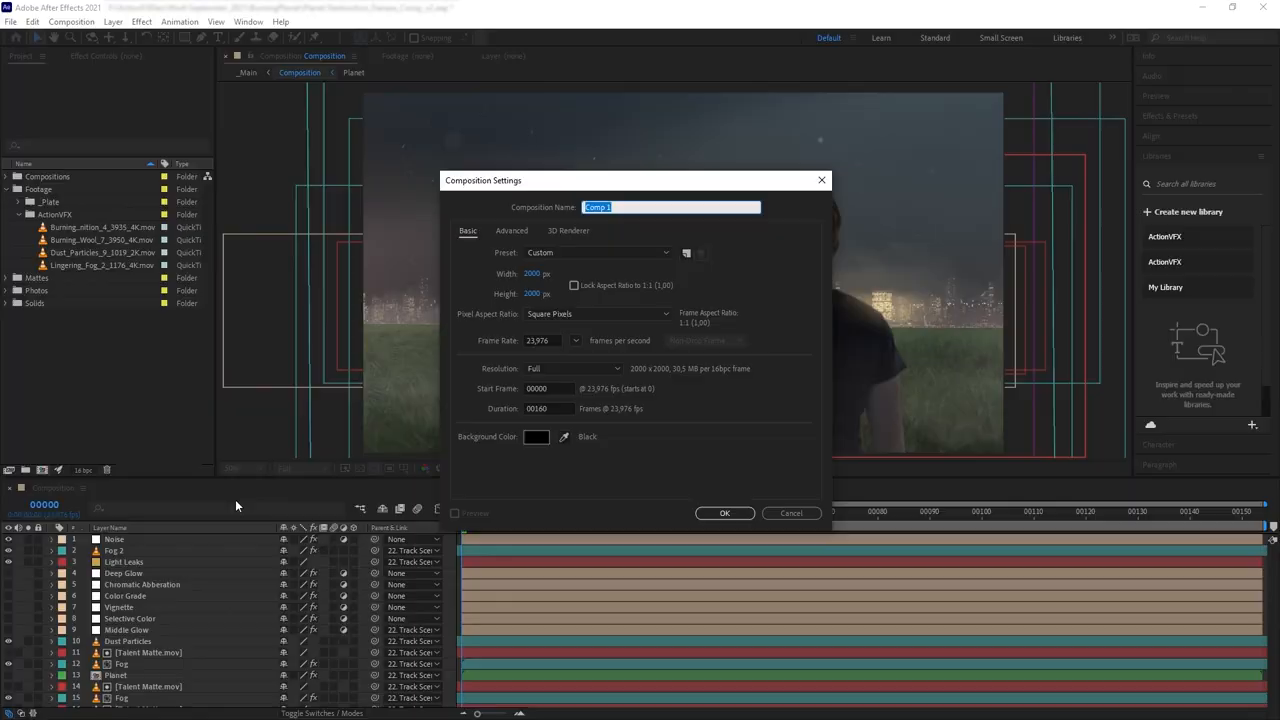
Step: Create the 2000×2000 PlanetComp composition and rename its circle layer ShapeMatte
{"action": "type", "text": "PlanetCom"}
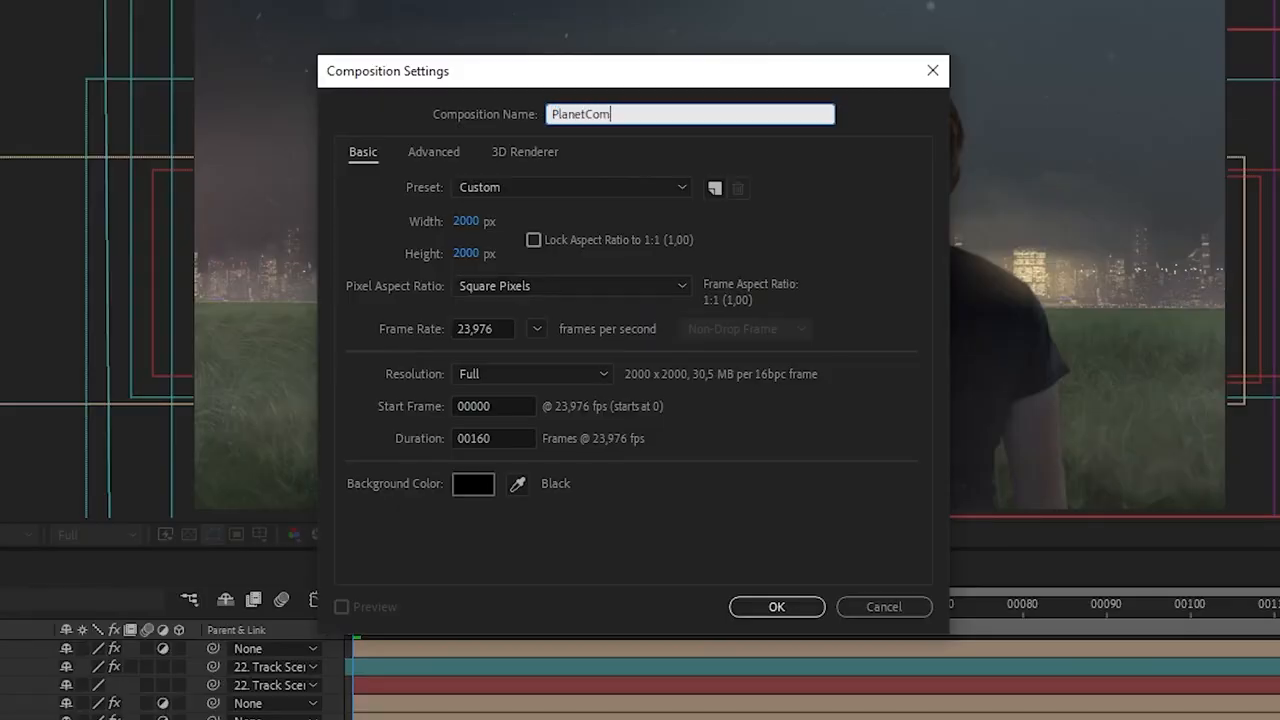
{"action": "left_click", "coordinate": [776, 606]}
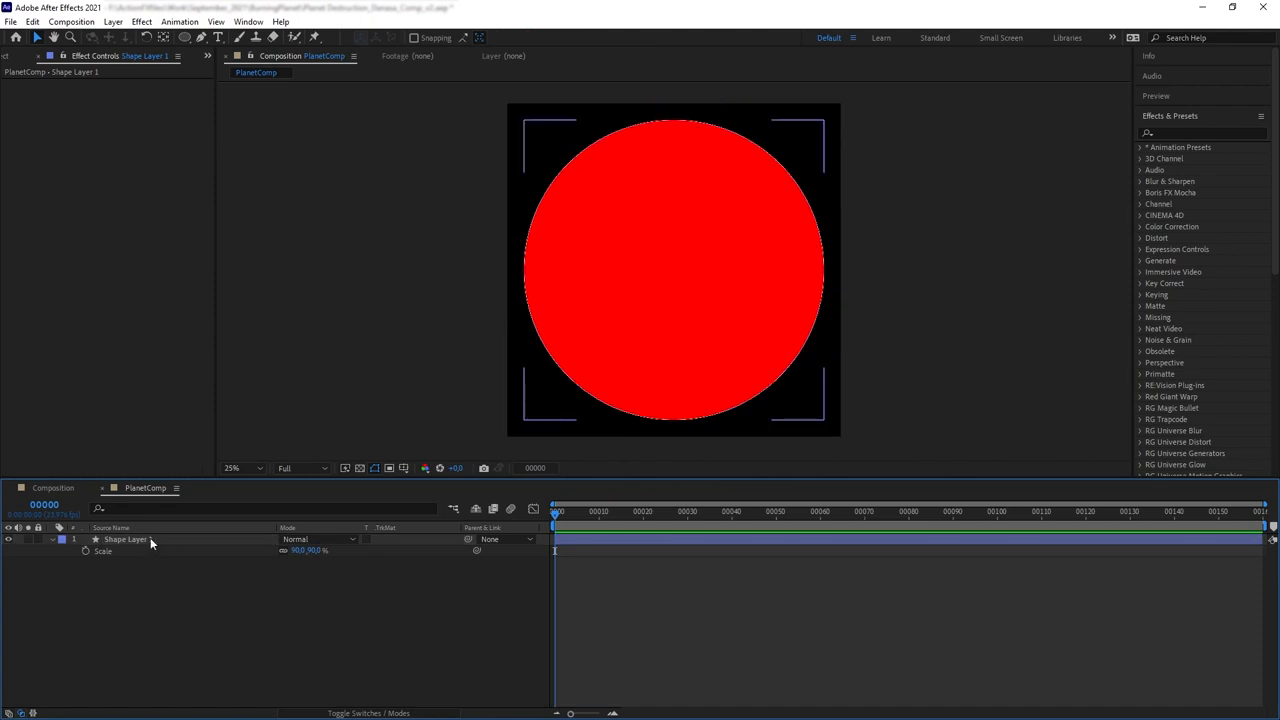
{"action": "double_click", "coordinate": [124, 540]}
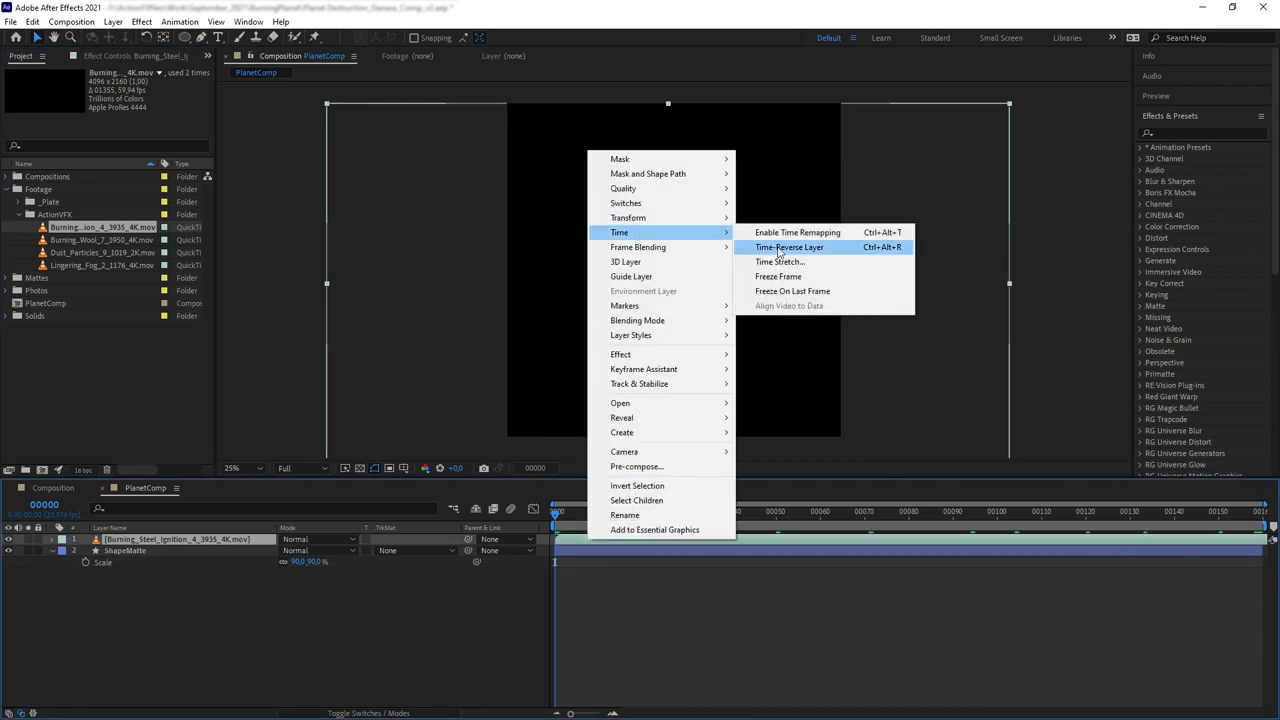
Step: Time-reverse the ignition clip, raise its Exposure, and set it to Add blending
{"action": "left_click", "coordinate": [788, 248]}
{"action": "type", "text": "exposure"}
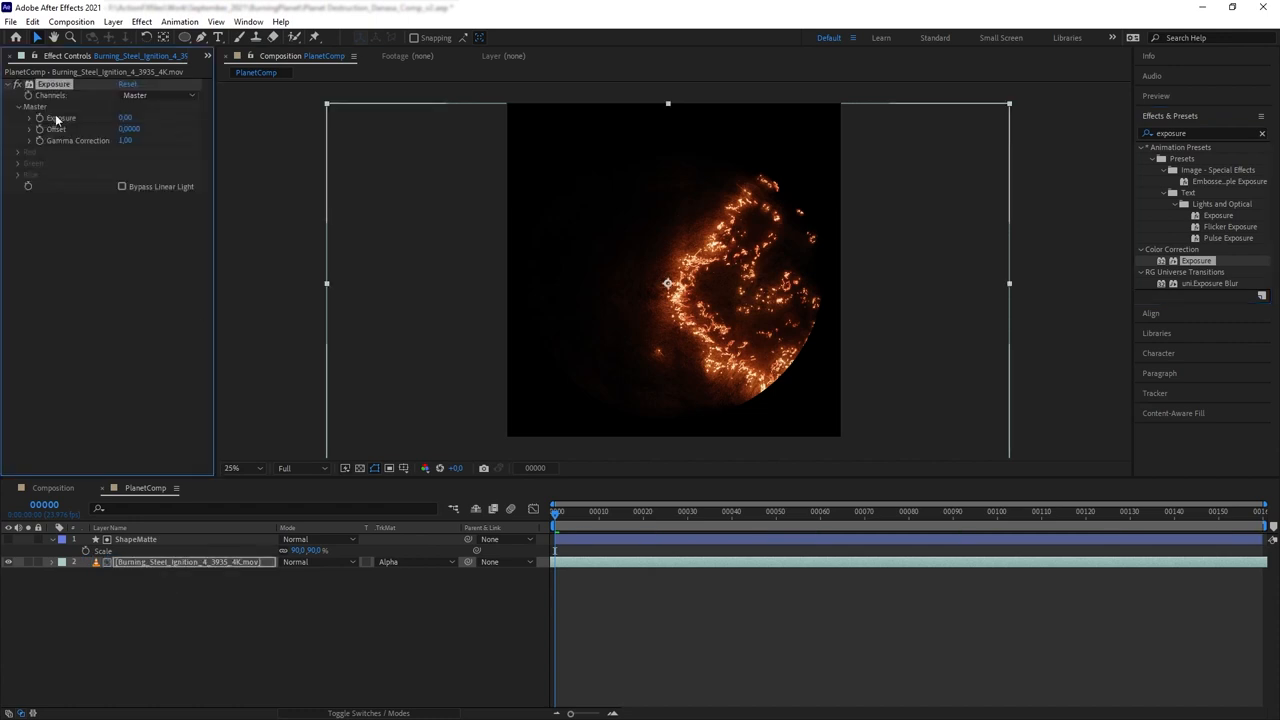
{"action": "left_click_drag", "start_coordinate": [126, 116], "coordinate": [118, 116]}
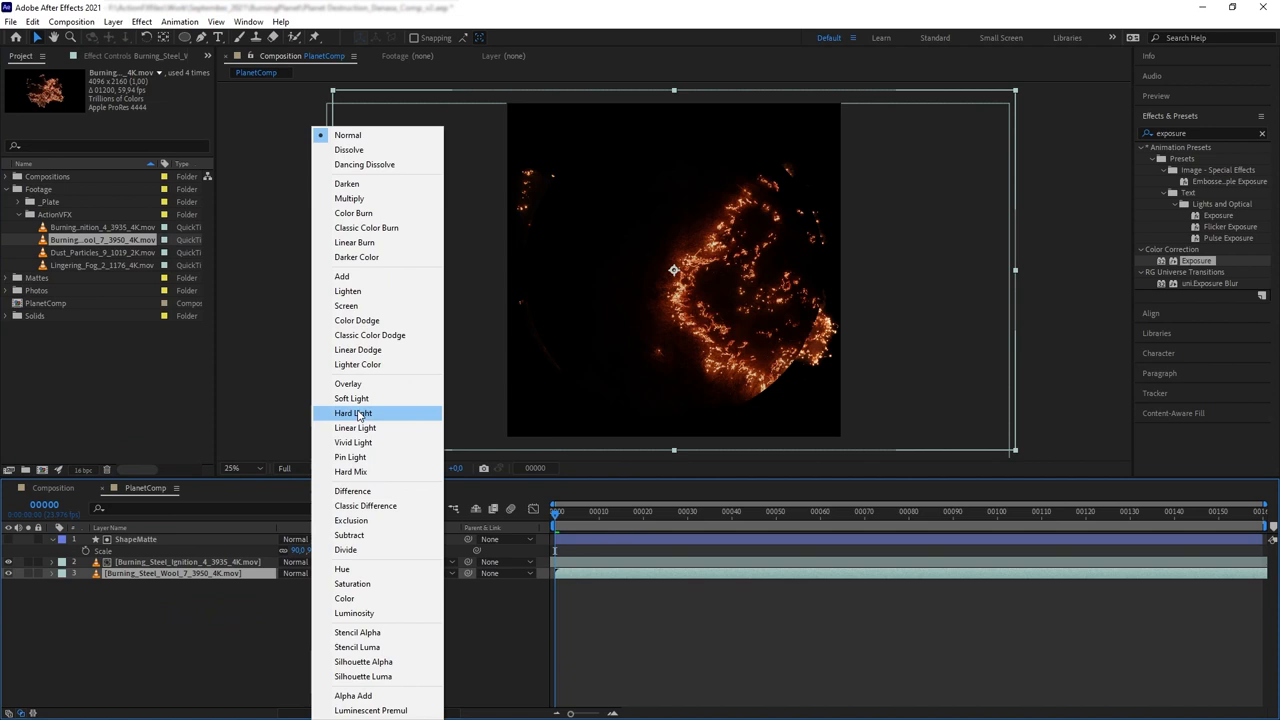
{"action": "left_click", "coordinate": [340, 276]}
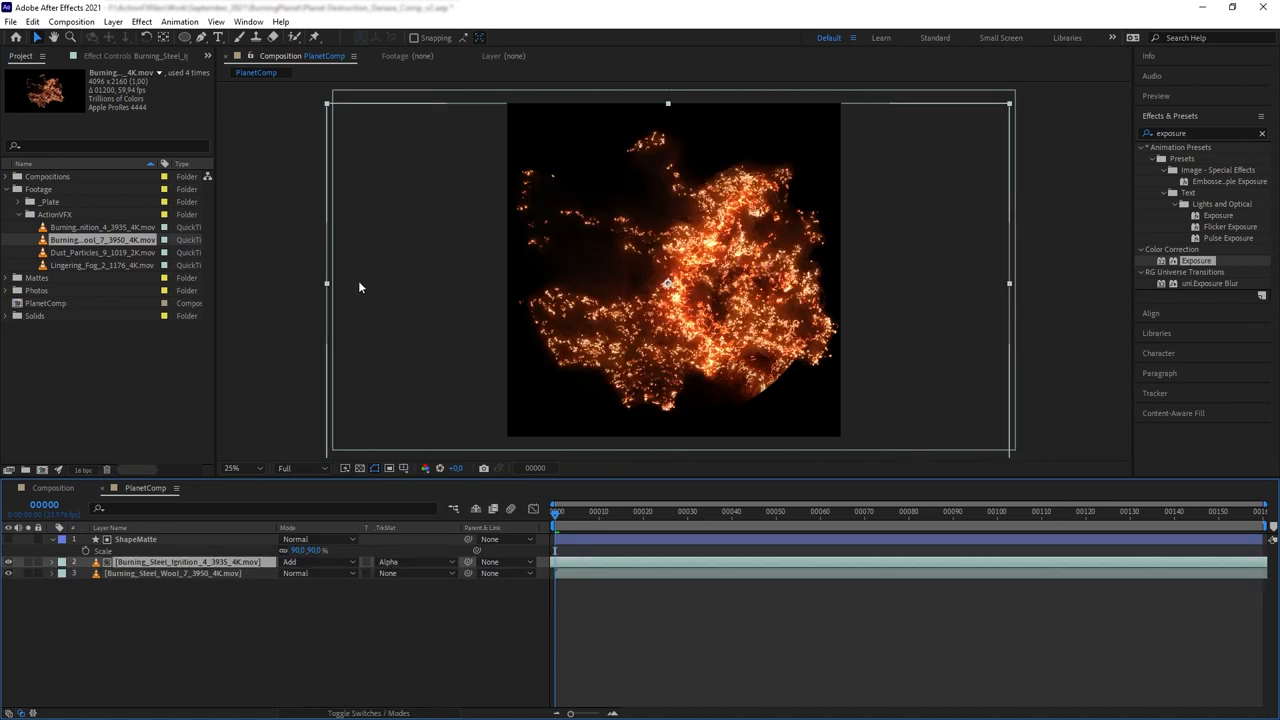
Step: Apply Curves to Burning_Steel_Wool_7 and reshape its tone curve
{"action": "left_click", "coordinate": [170, 572]}
{"action": "type", "text": "curve"}
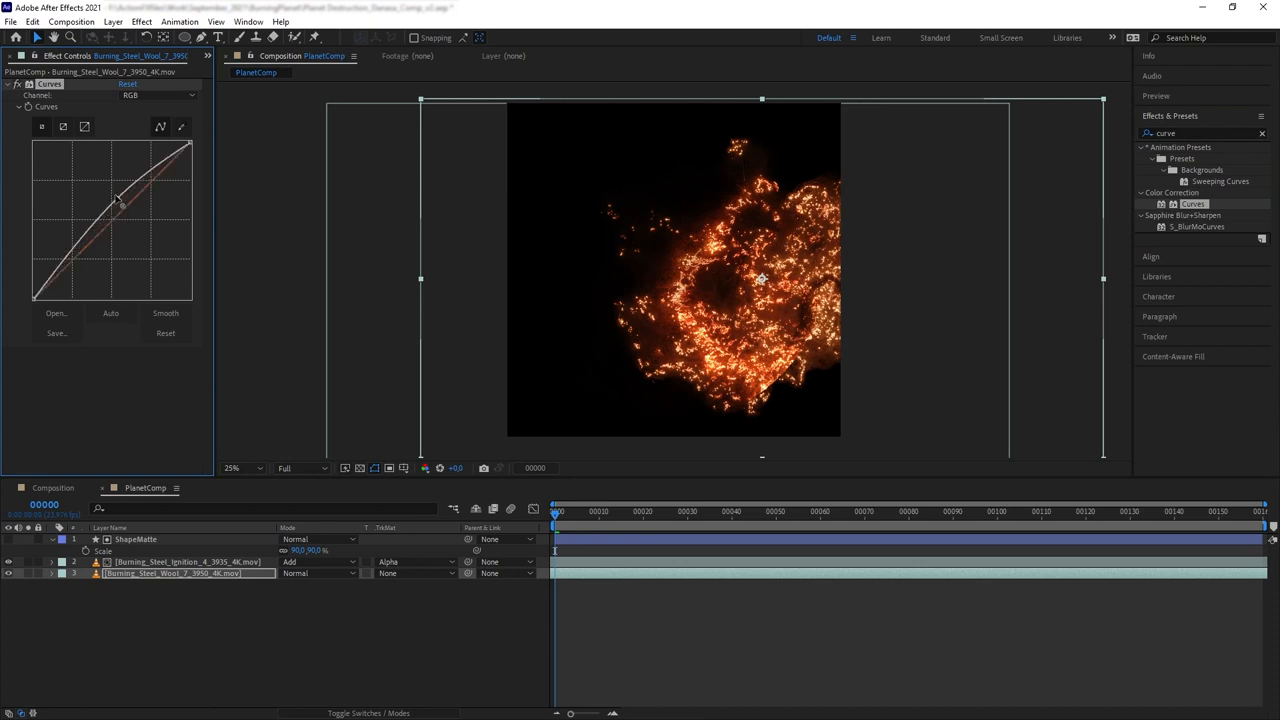
{"action": "left_click_drag", "start_coordinate": [116, 200], "coordinate": [90, 270]}
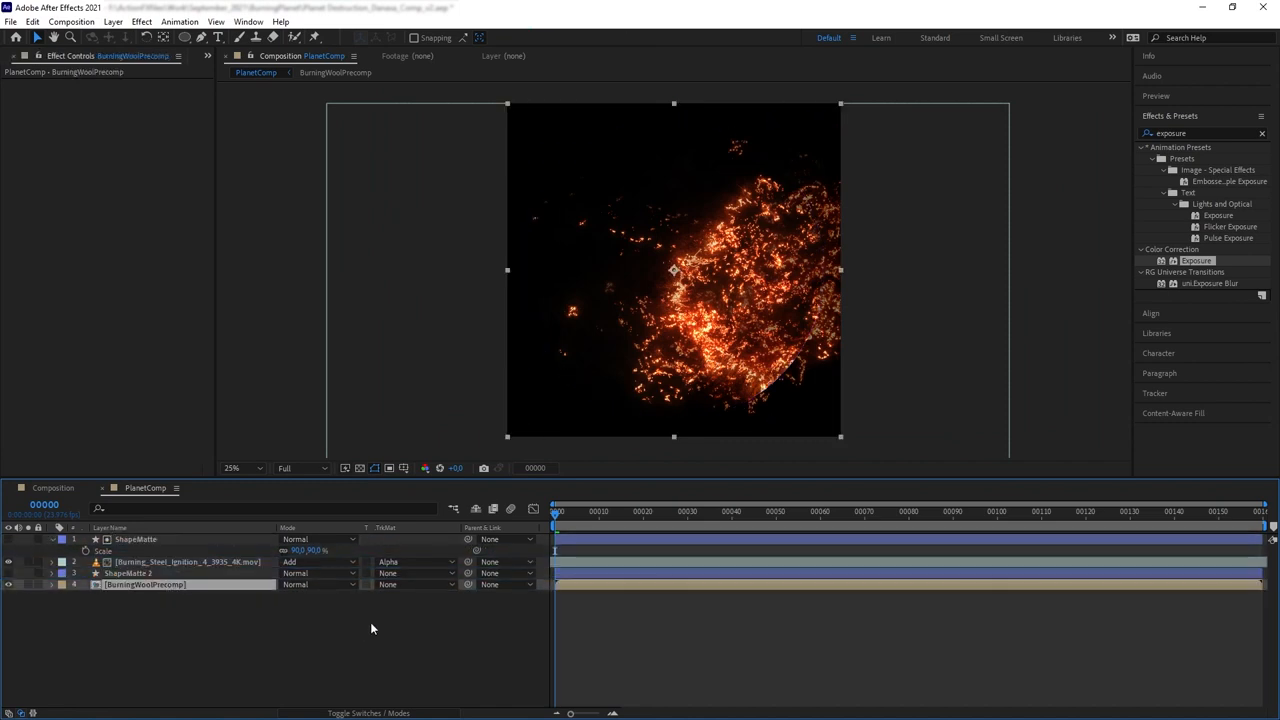
Step: Set BurningWoolPrecomp's track matte to Alpha Matte "ShapeMatte 2"
{"action": "left_click", "coordinate": [412, 584]}
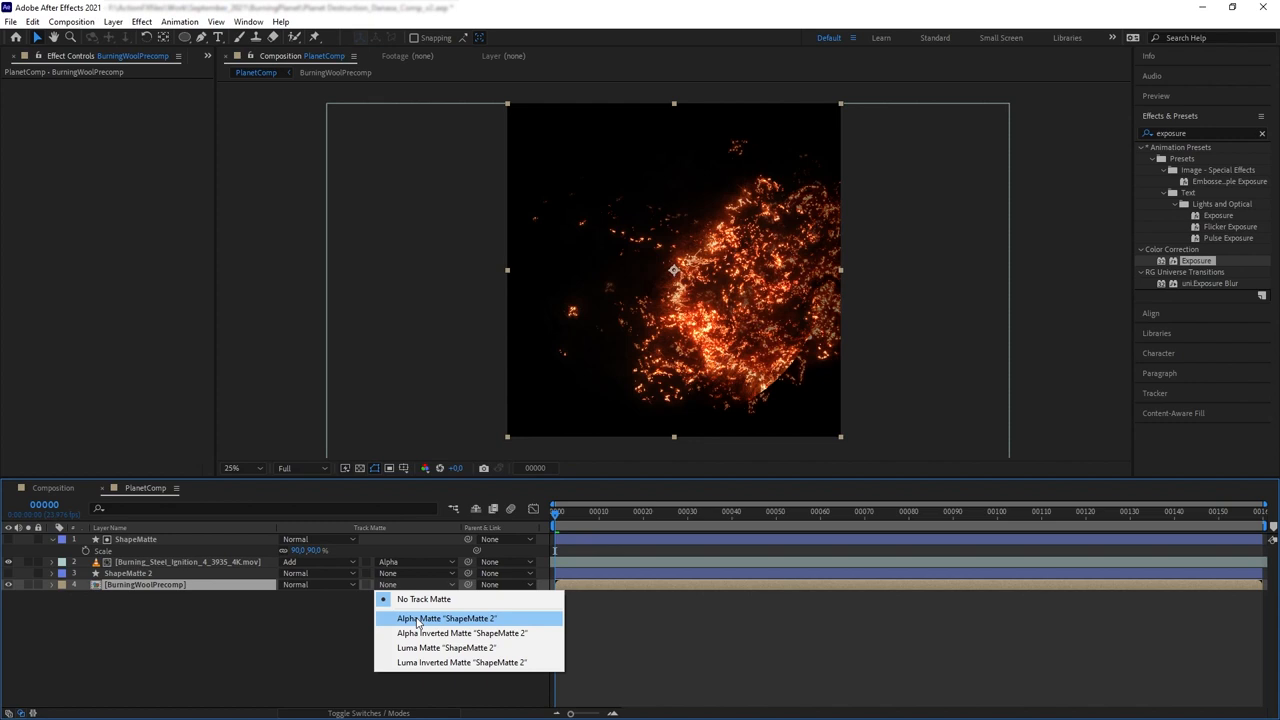
{"action": "left_click", "coordinate": [448, 618]}
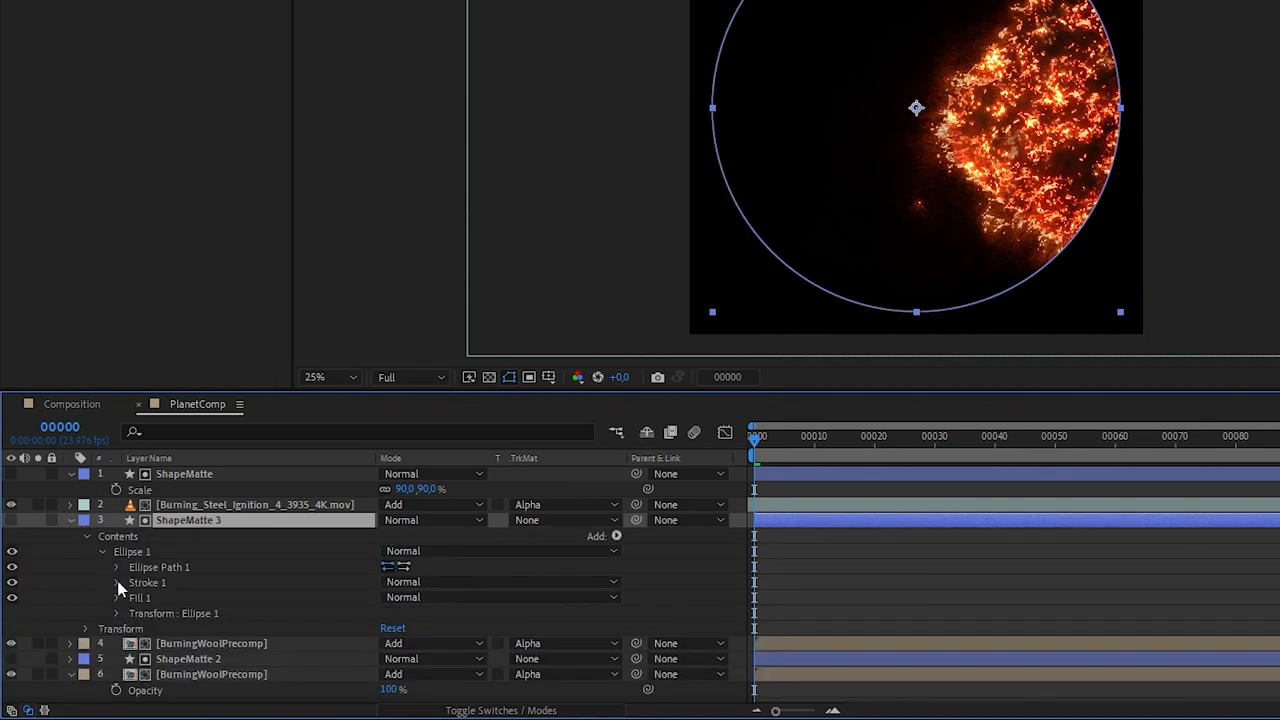
Step: Refine the ellipse matte so BurningWoolPrecomp is clipped into a round planet disc
{"action": "left_click", "coordinate": [116, 582]}
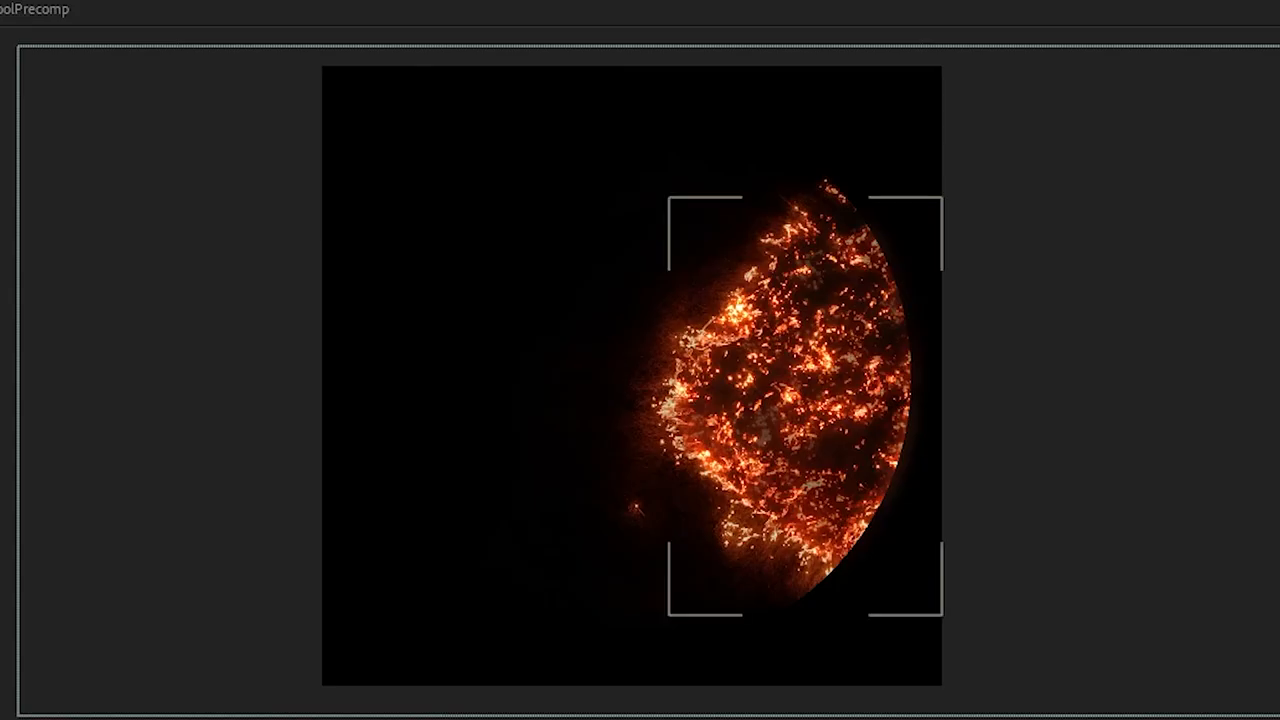
Step: Create a new solid with Fractal Noise set to Turbulent Basic over the planet
{"action": "left_click", "coordinate": [112, 20]}
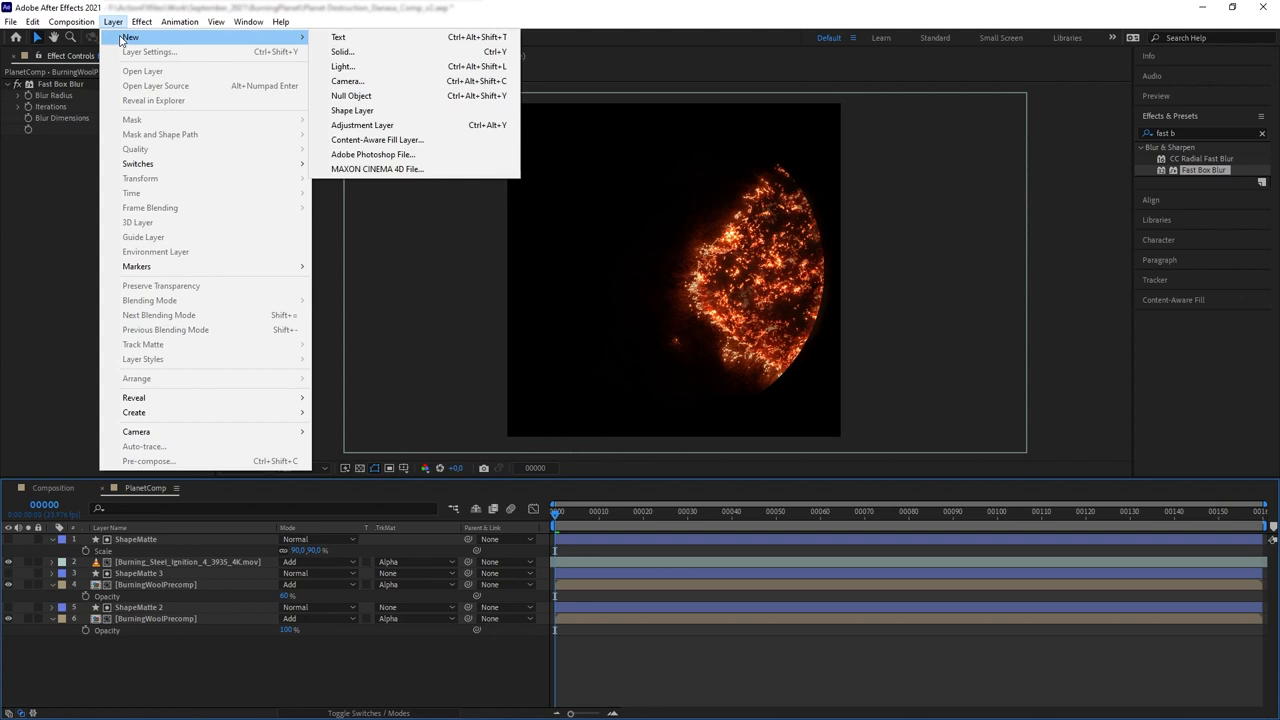
{"action": "left_click", "coordinate": [342, 52]}
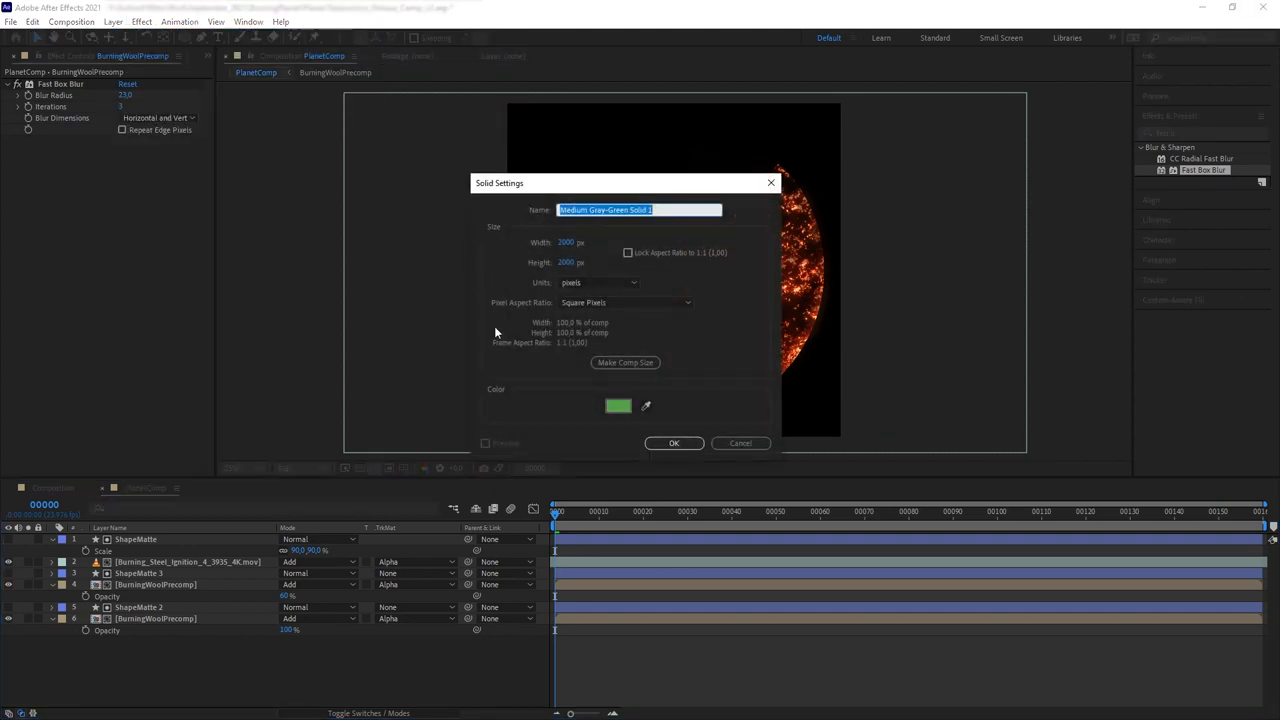
{"action": "type", "text": "Fracta"}
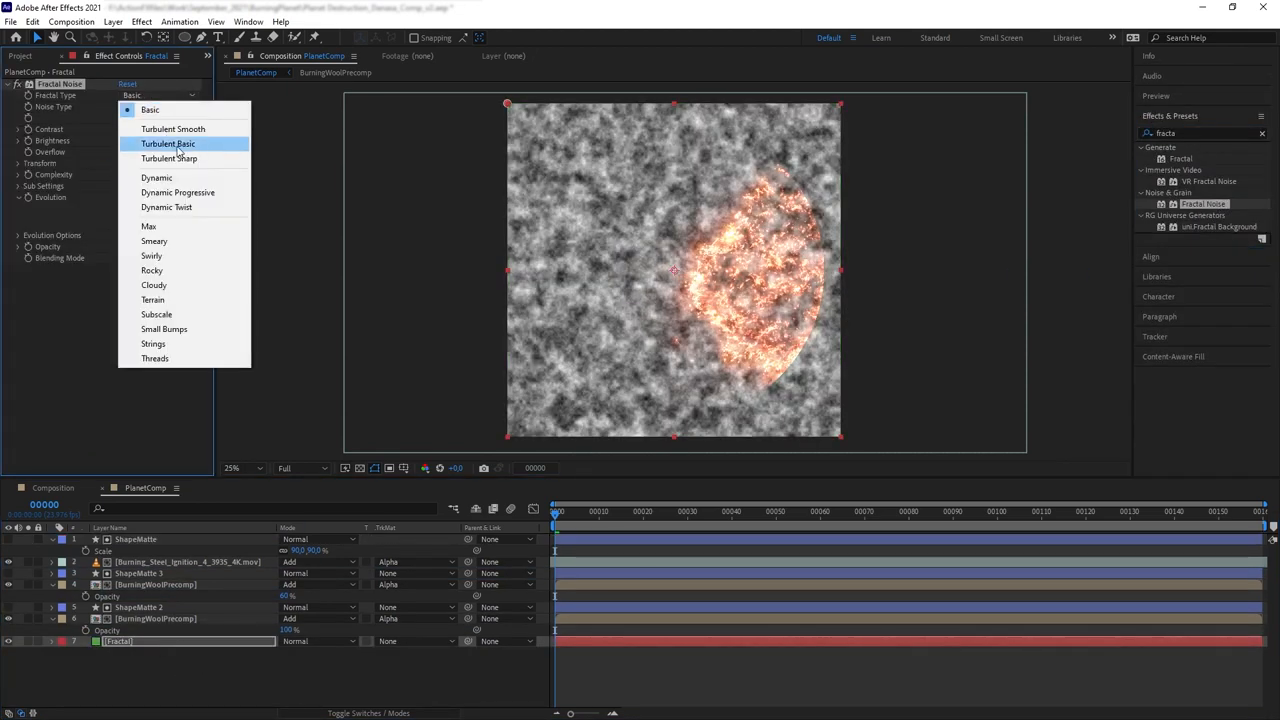
{"action": "left_click", "coordinate": [176, 192]}
{"action": "type", "text": "sphere"}
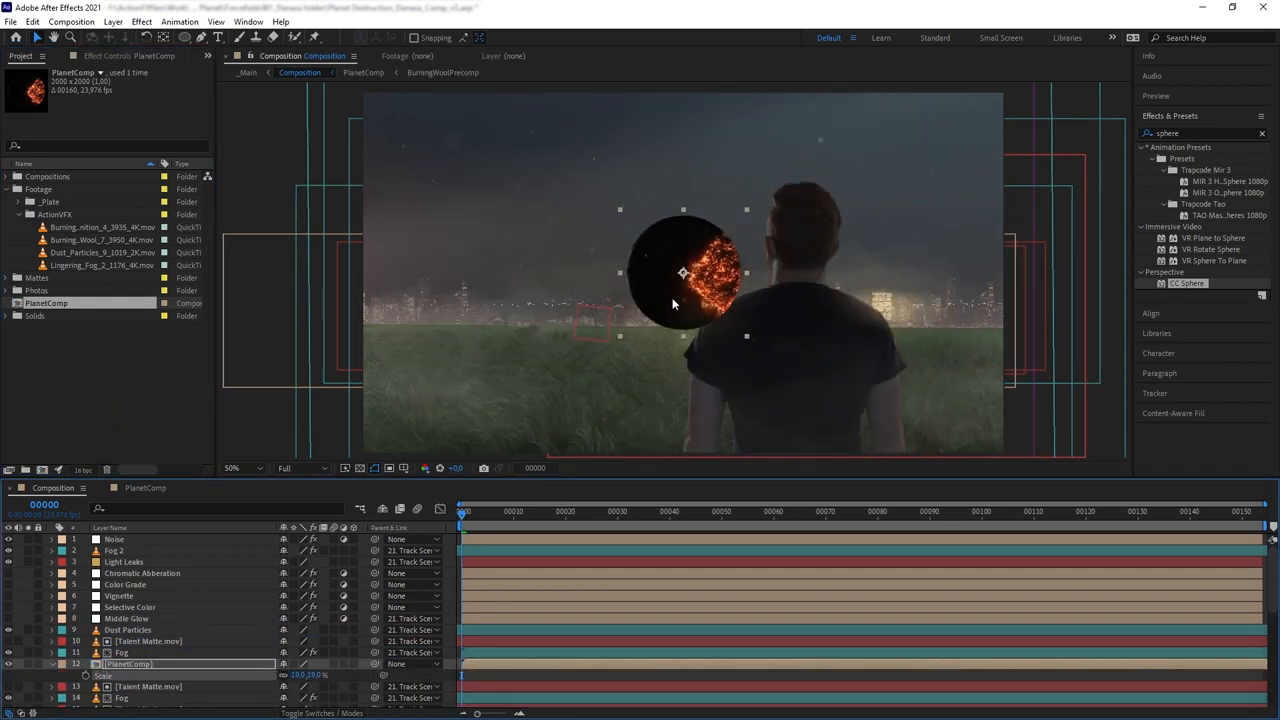
Step: Give PlanetComp a Camera Lens Blur of radius 12 and widen the UltraGlow glow
{"action": "left_click", "coordinate": [310, 664]}
{"action": "type", "text": "camera"}
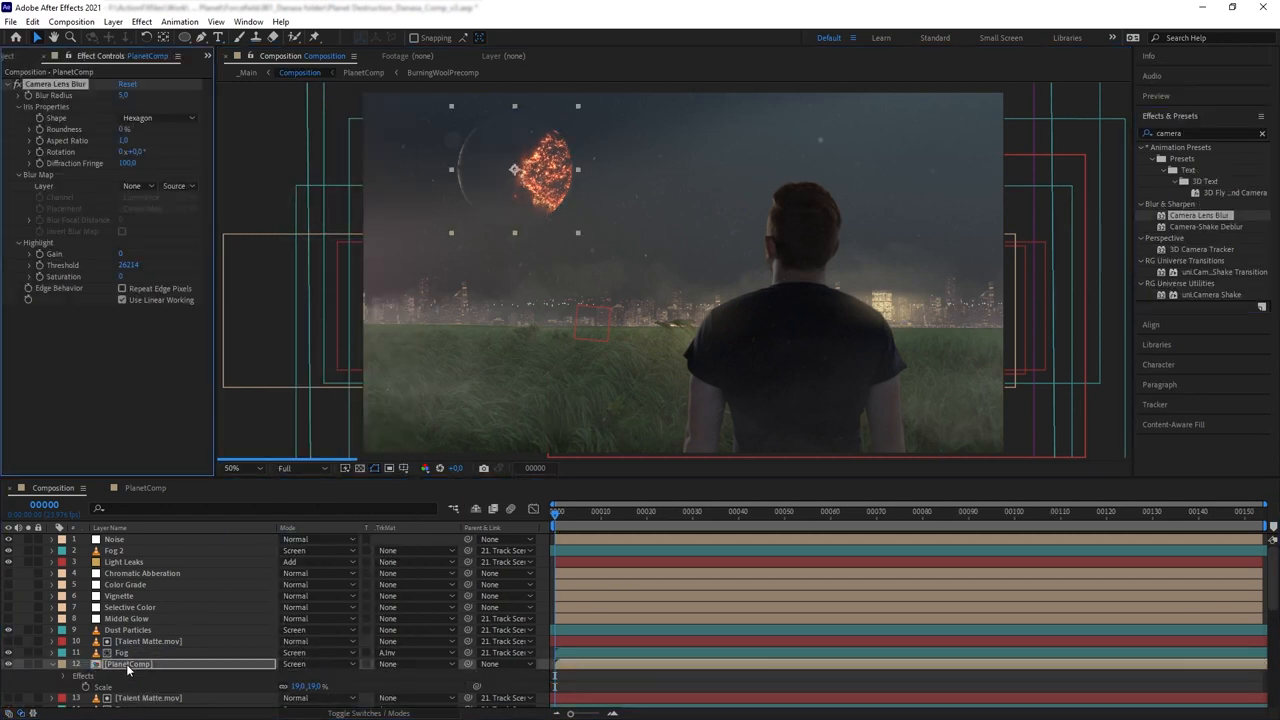
{"action": "type", "text": "12.0"}
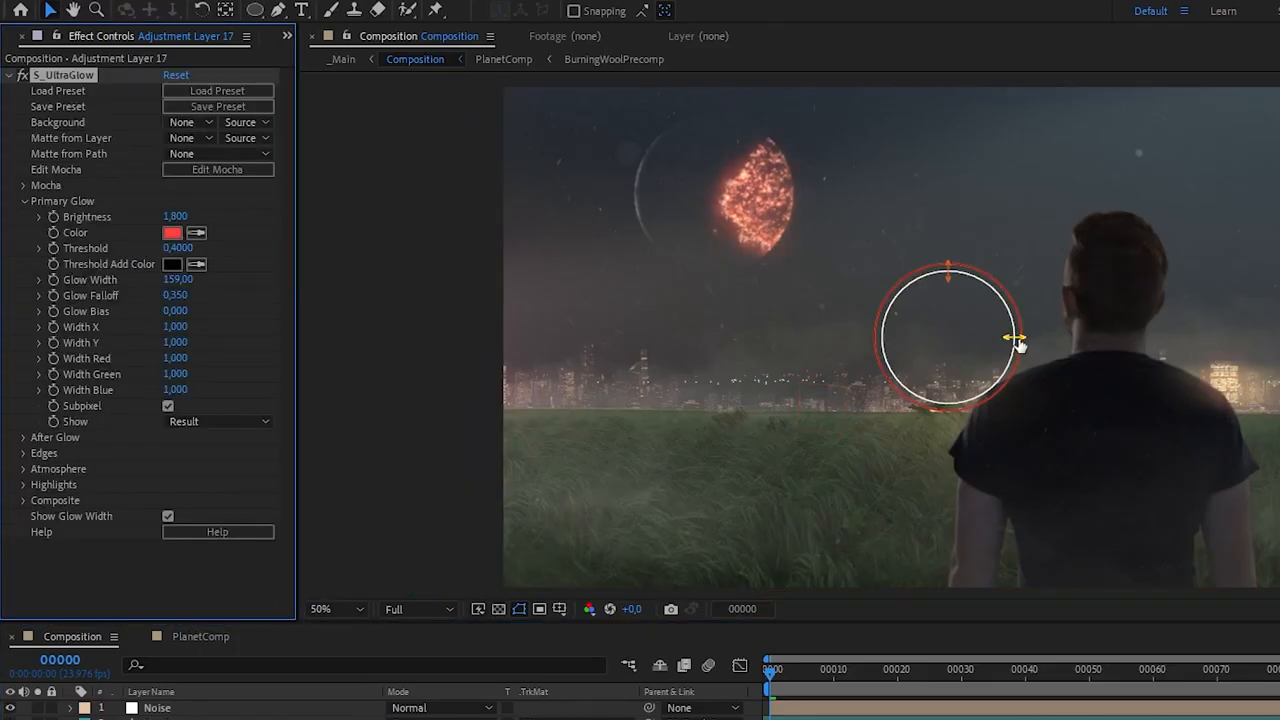
{"action": "left_click_drag", "start_coordinate": [1008, 340], "coordinate": [1032, 336]}
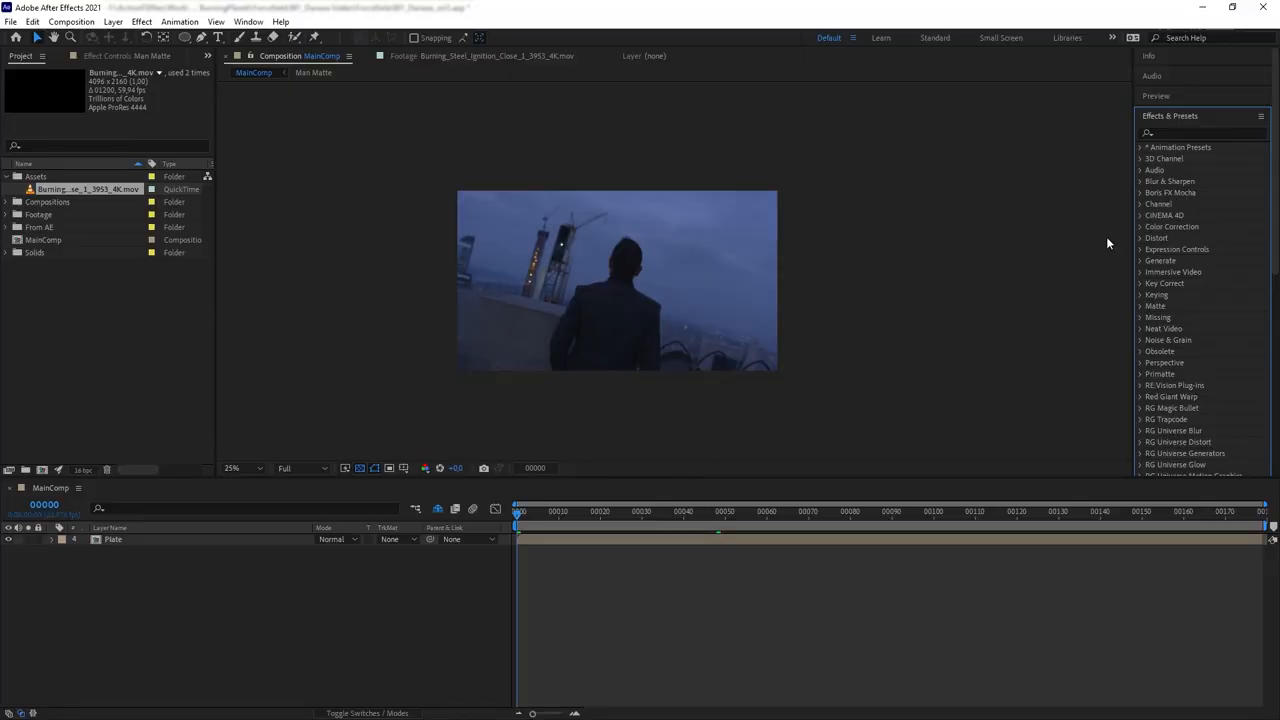
Step: Place the steel-wool ignition clip over the rooftop shot in Add mode
{"action": "left_click", "coordinate": [528, 512]}
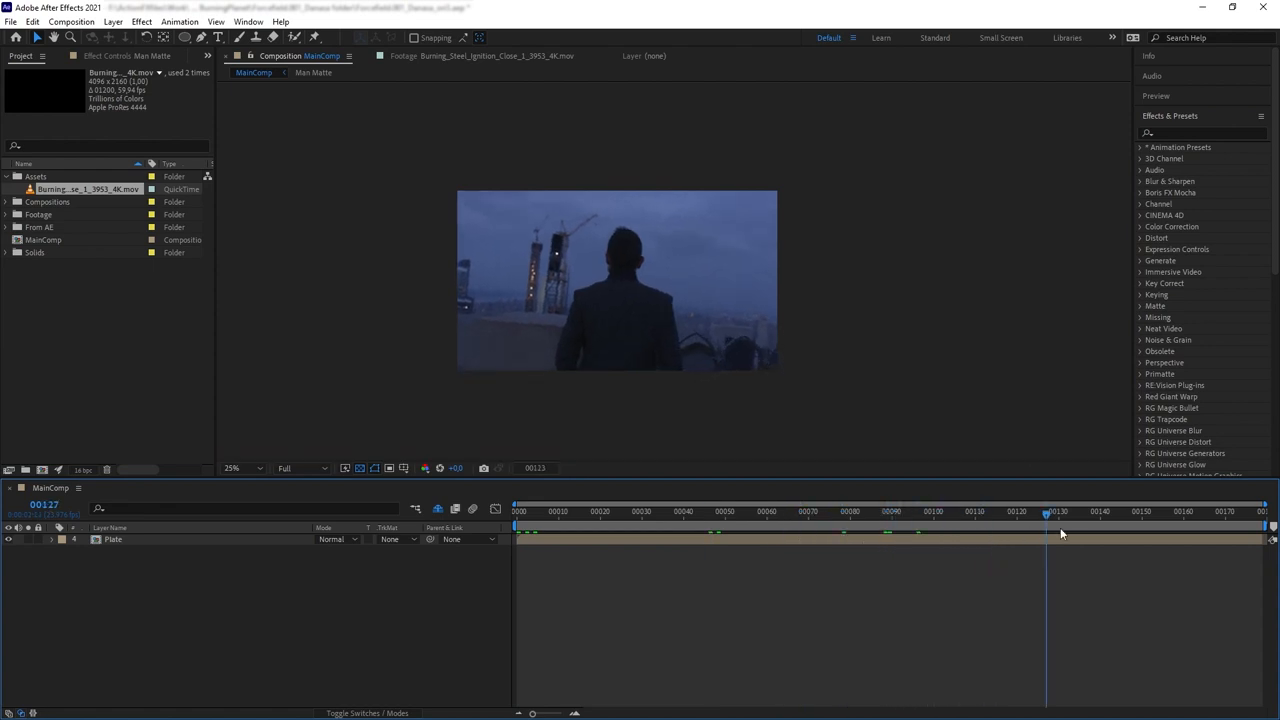
{"action": "left_click_drag", "start_coordinate": [1048, 512], "coordinate": [1140, 512]}
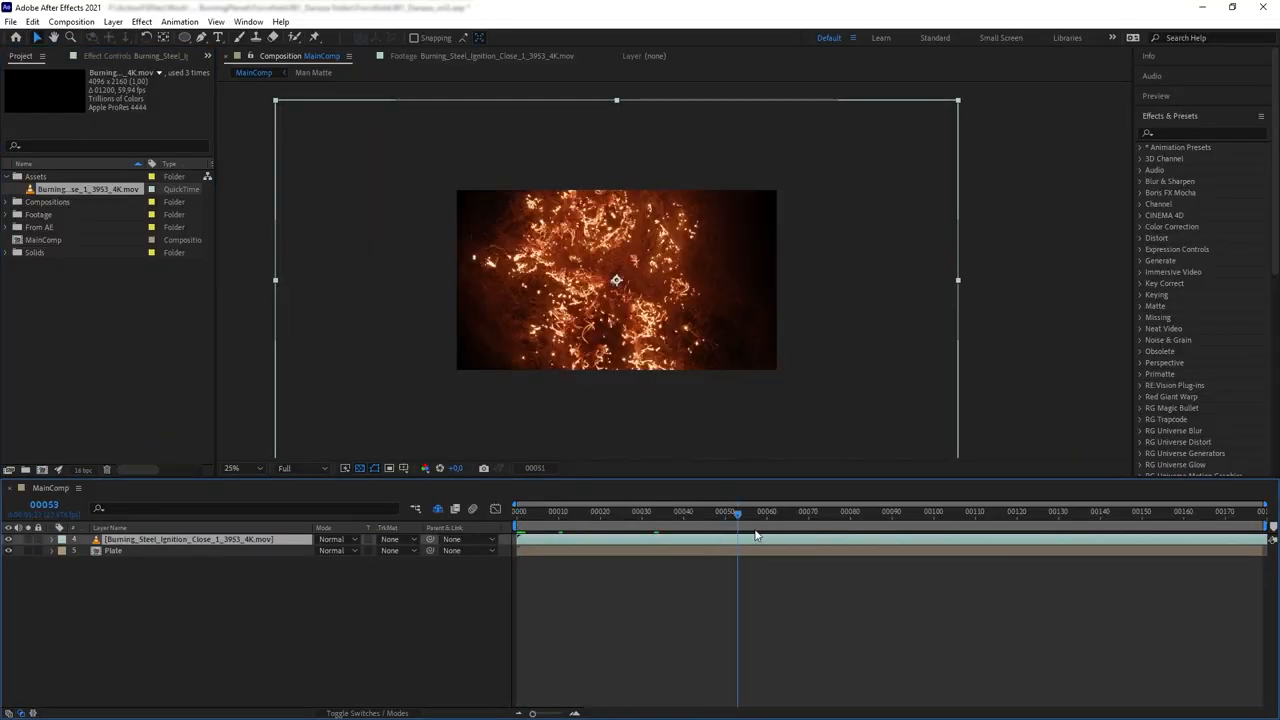
{"action": "left_click", "coordinate": [612, 512]}
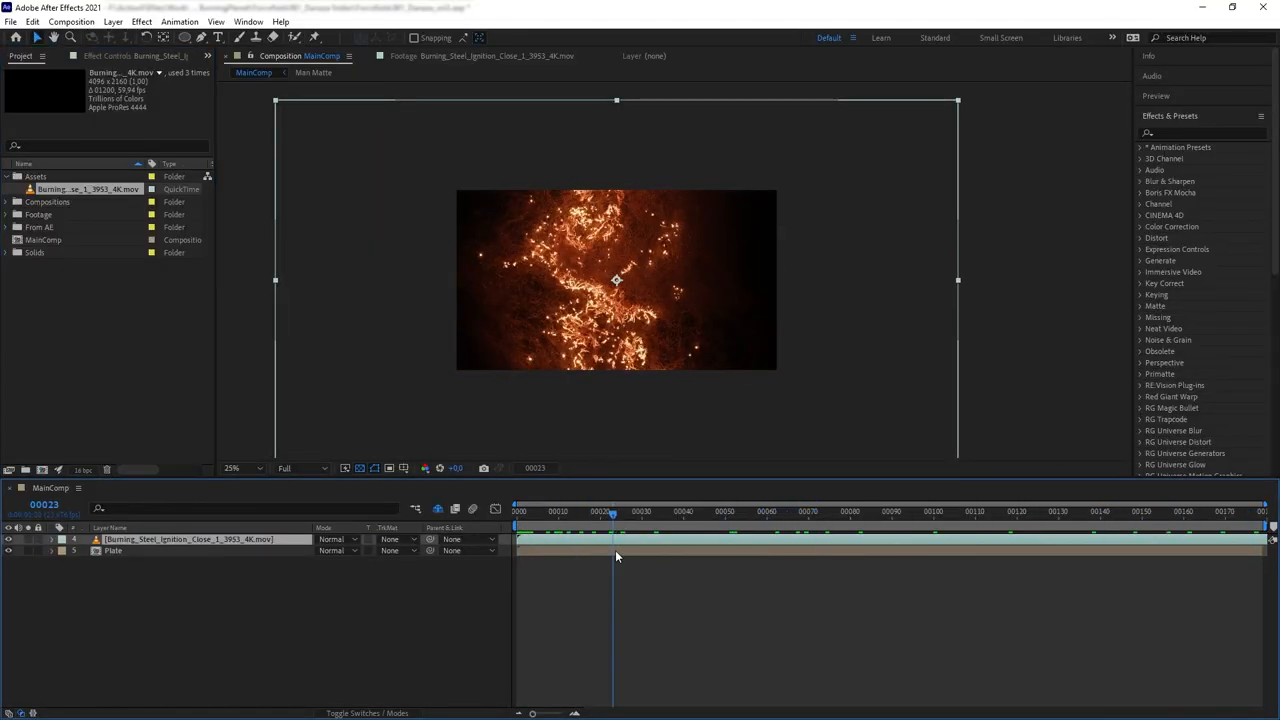
{"action": "left_click", "coordinate": [340, 540]}
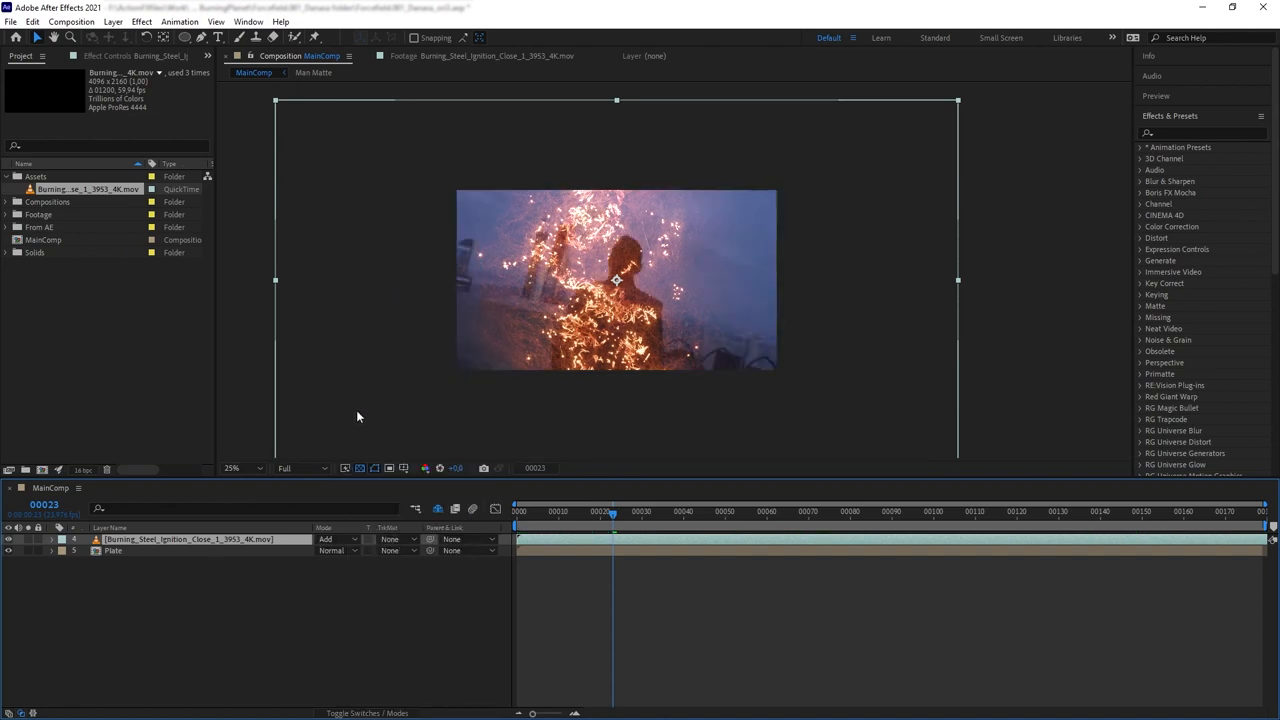
Step: Apply Unmult and Hue/Saturation to the sparks and shift Master Hue to green
{"action": "type", "text": "unmu"}
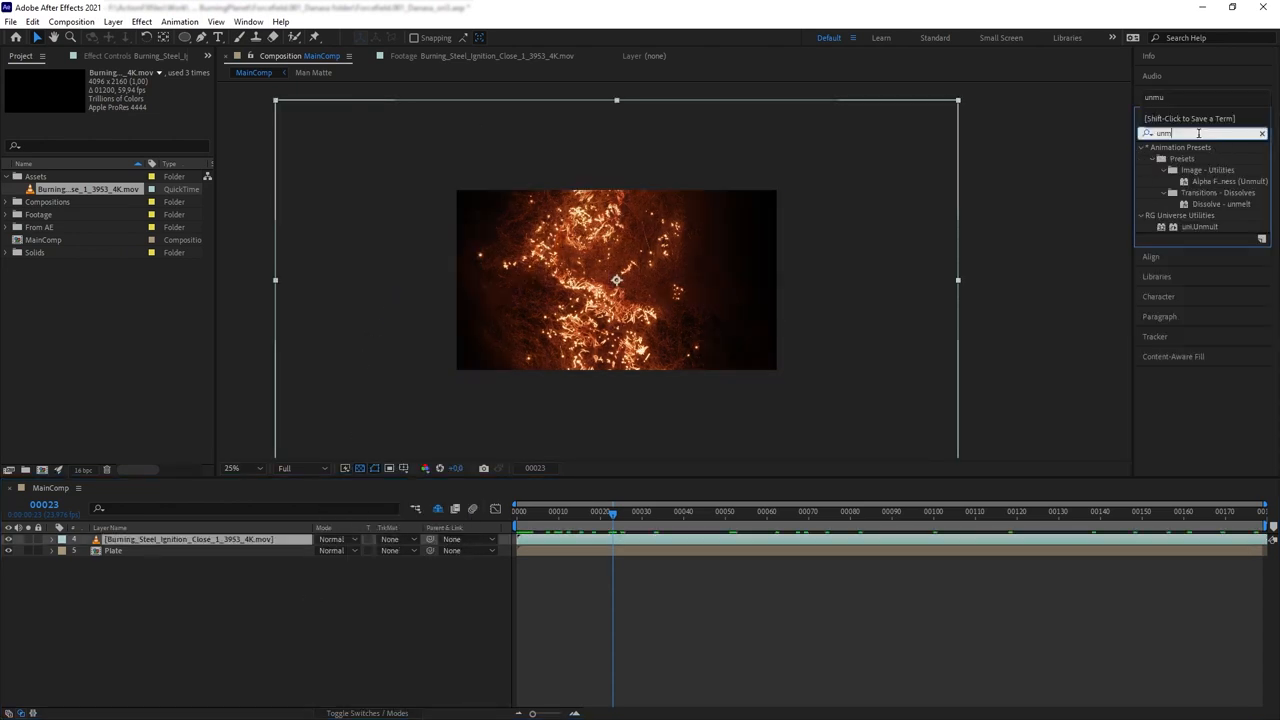
{"action": "double_click", "coordinate": [1200, 226]}
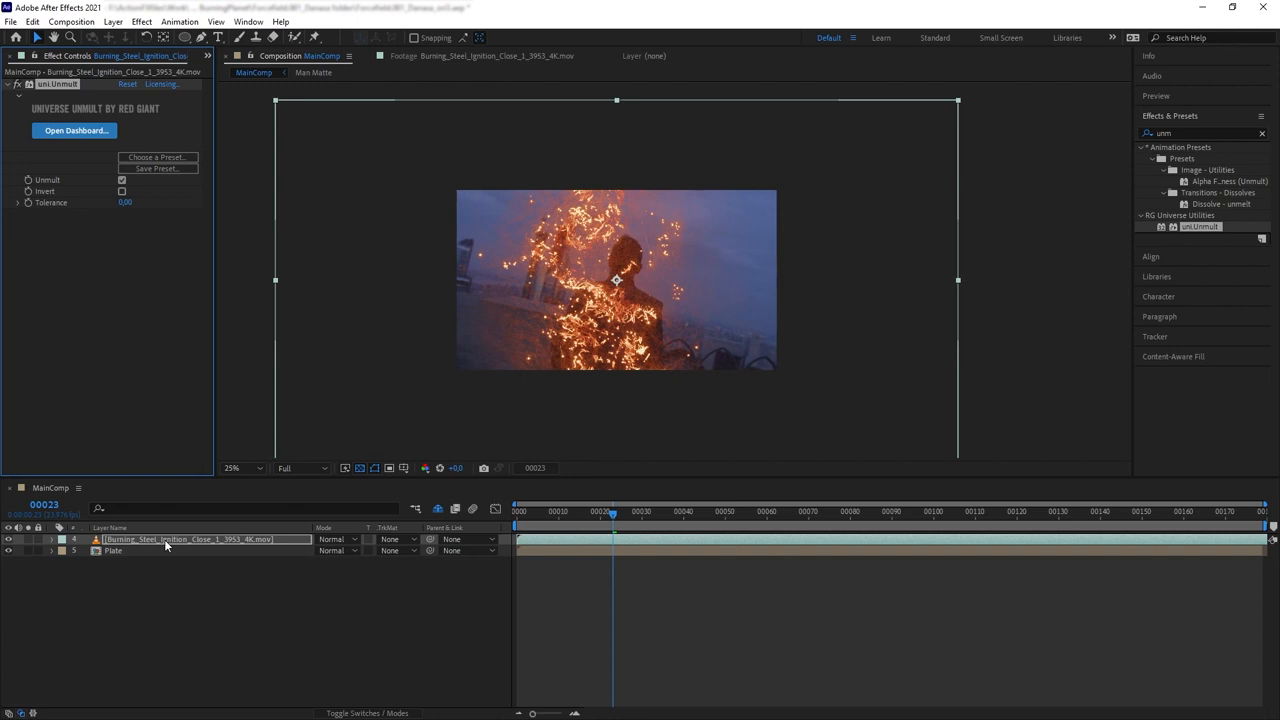
{"action": "type", "text": "hue"}
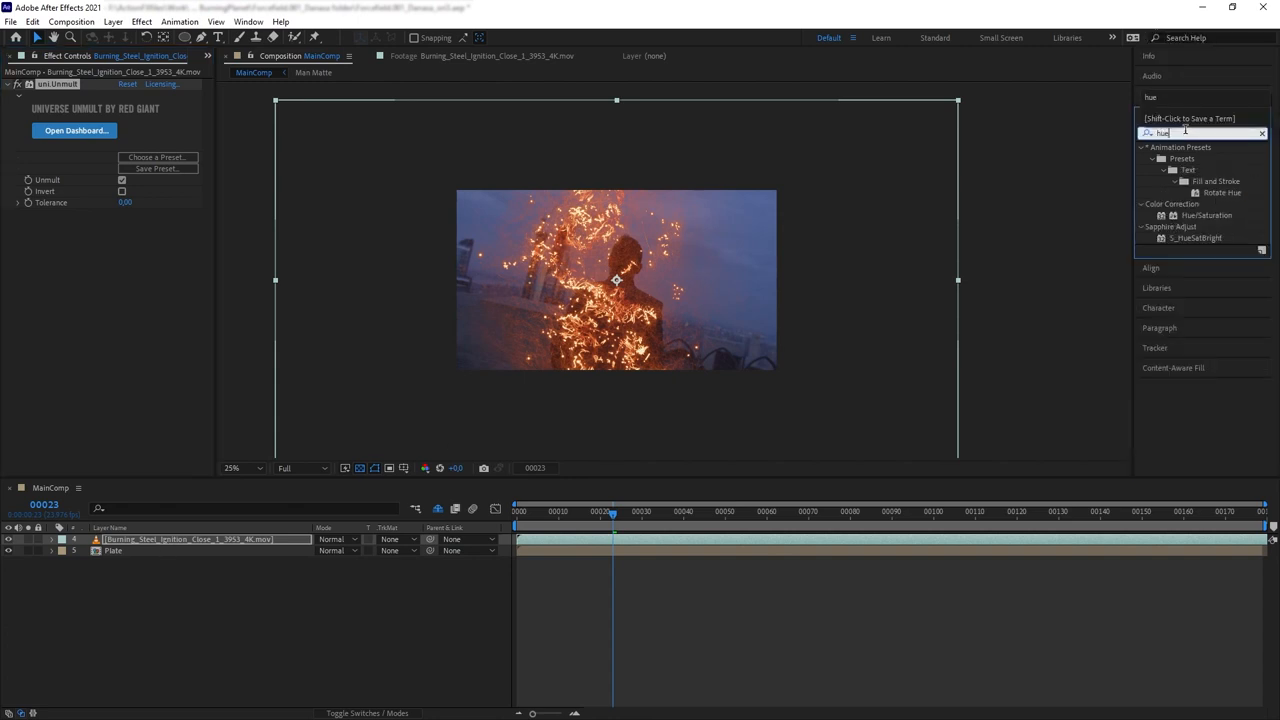
{"action": "double_click", "coordinate": [1208, 216]}
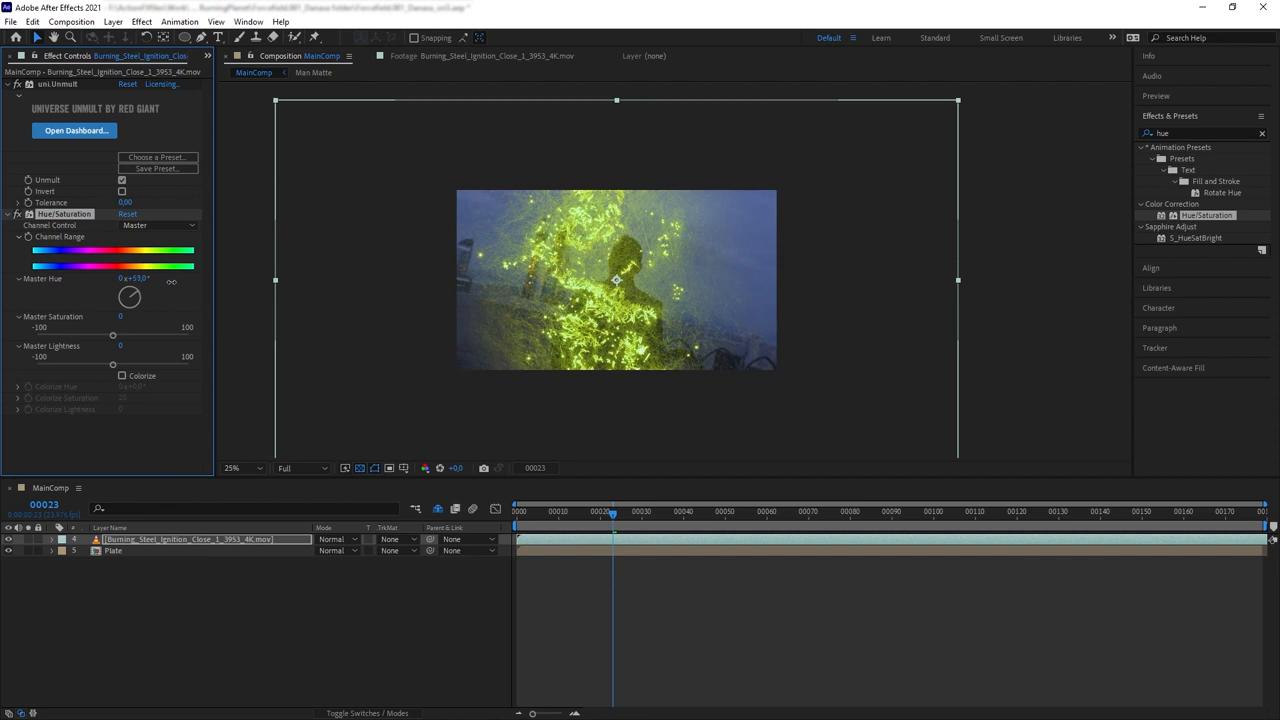
{"action": "left_click_drag", "start_coordinate": [128, 296], "coordinate": [132, 292]}
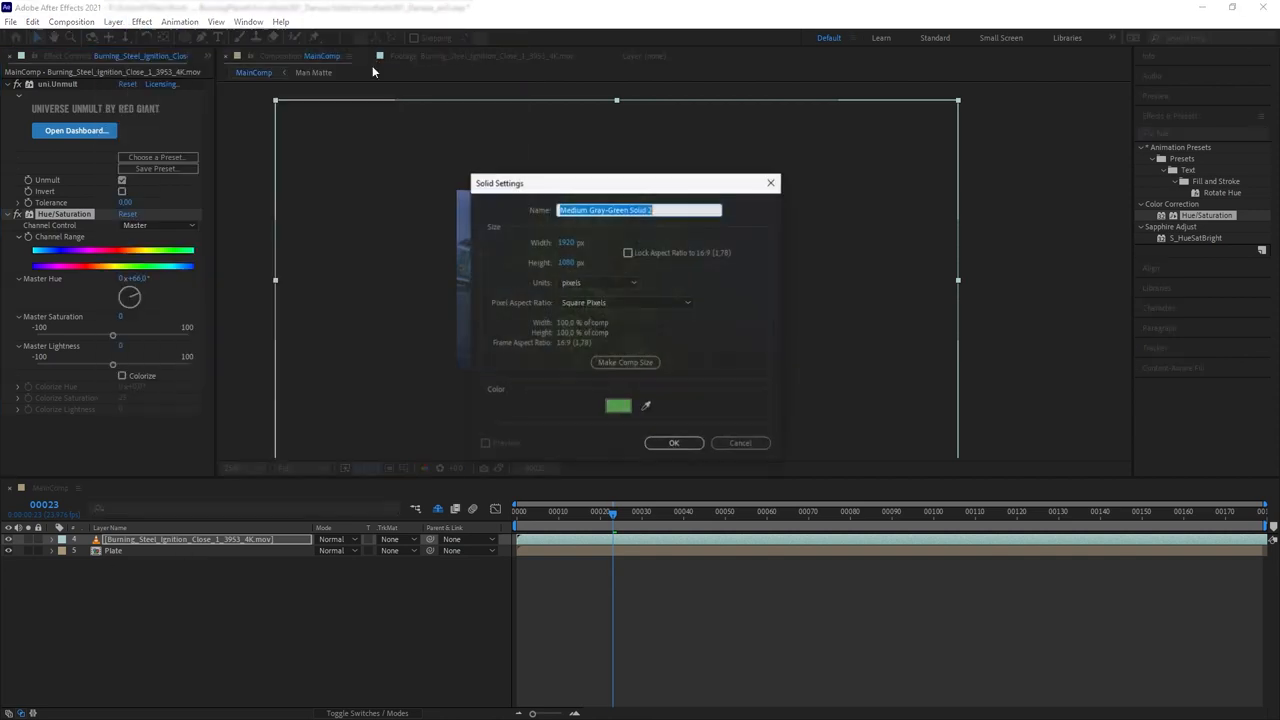
Step: Confirm the green solid tinting the force field and start another new layer
{"action": "left_click", "coordinate": [672, 444]}
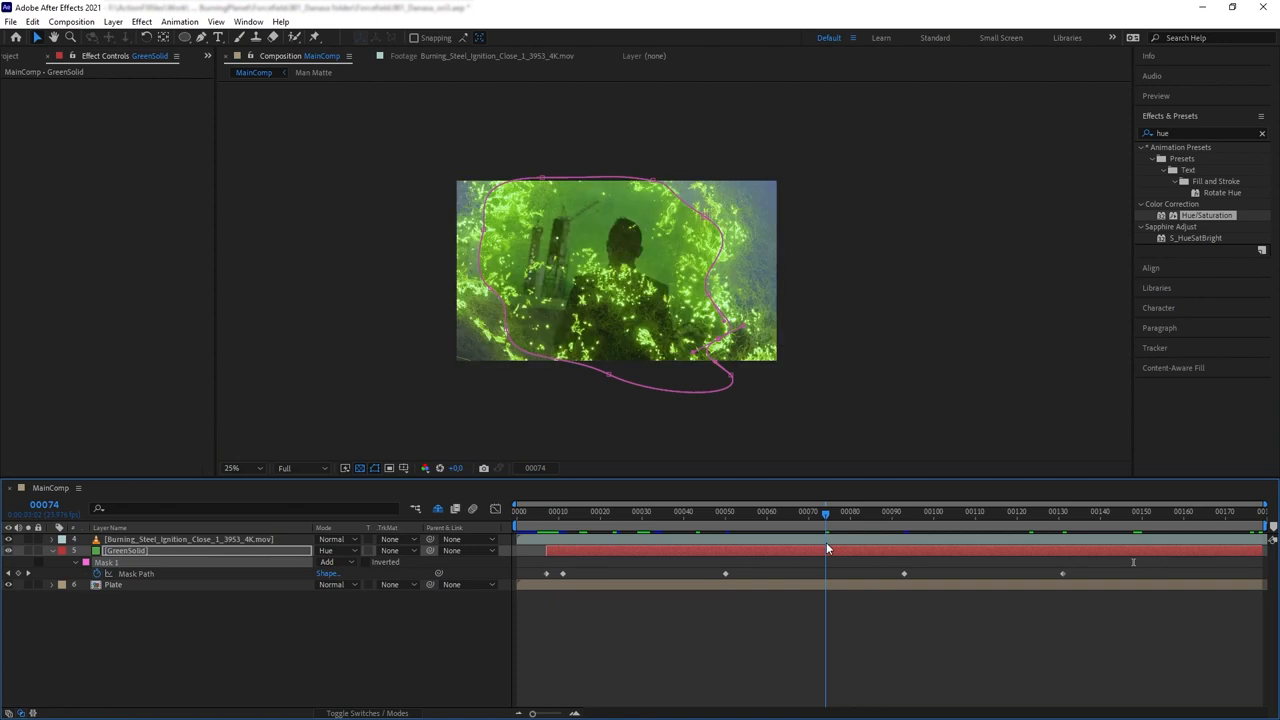
{"action": "left_click", "coordinate": [112, 20]}
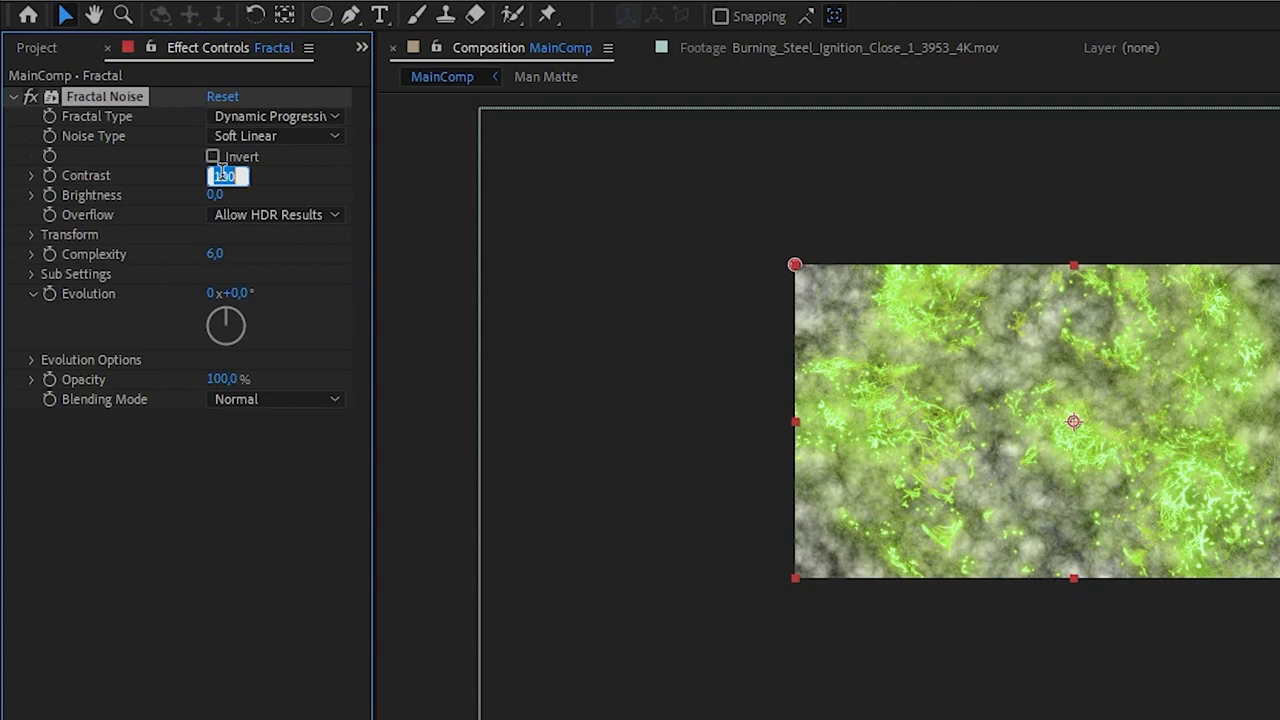
Step: Drive the Fractal Noise Evolution with the expression time*10
{"action": "left_click", "coordinate": [228, 196]}
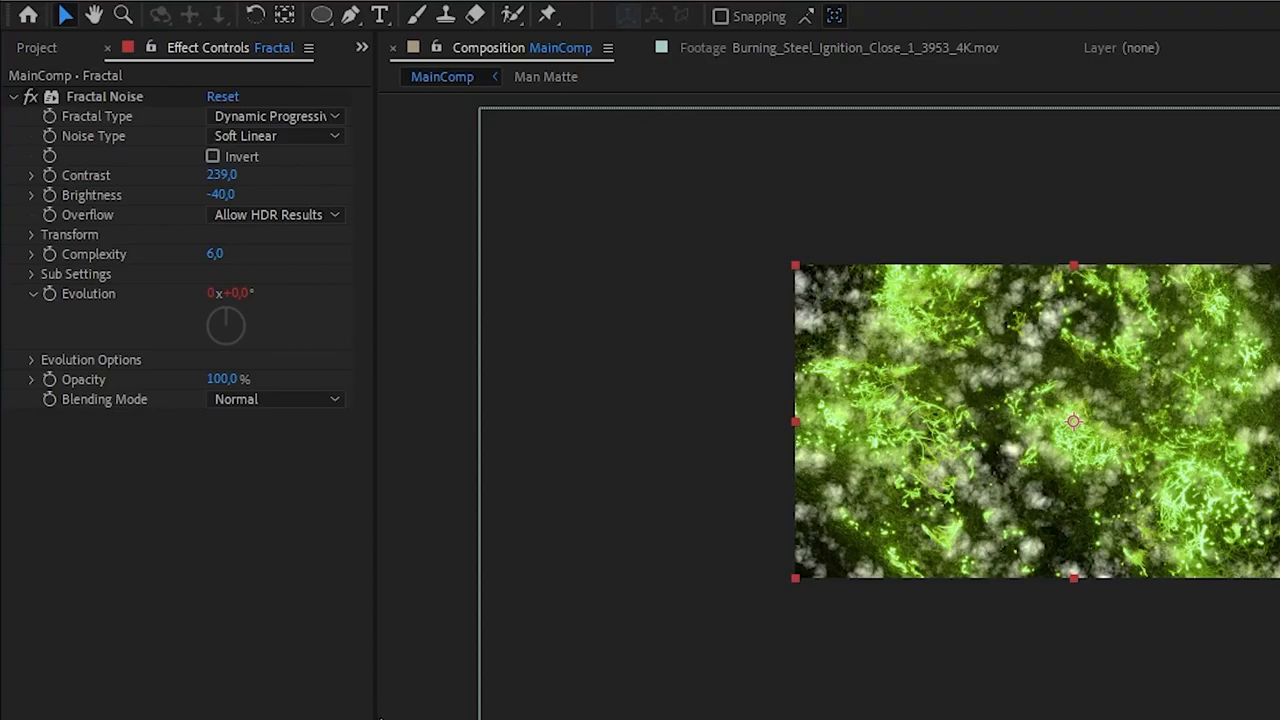
{"action": "type", "text": "time*10"}
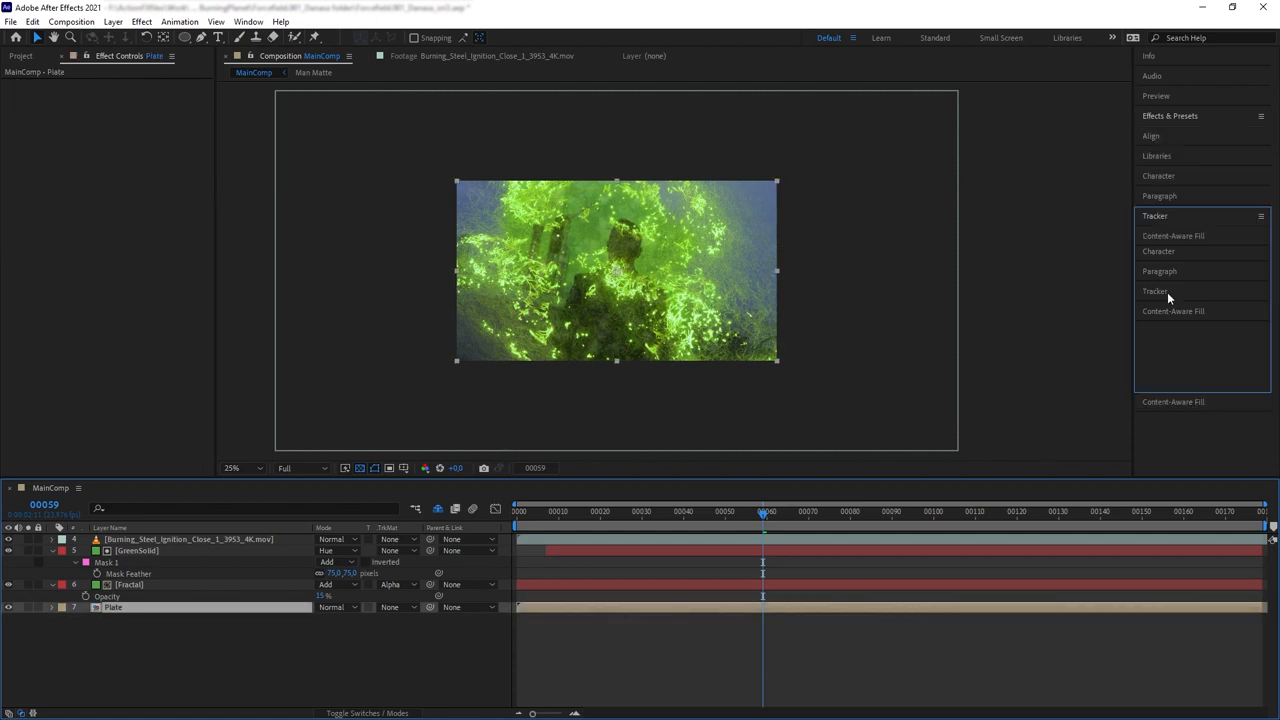
Step: Track Motion on the Plate layer and Analyze Forward through the rooftop shot
{"action": "left_click", "coordinate": [1168, 252]}
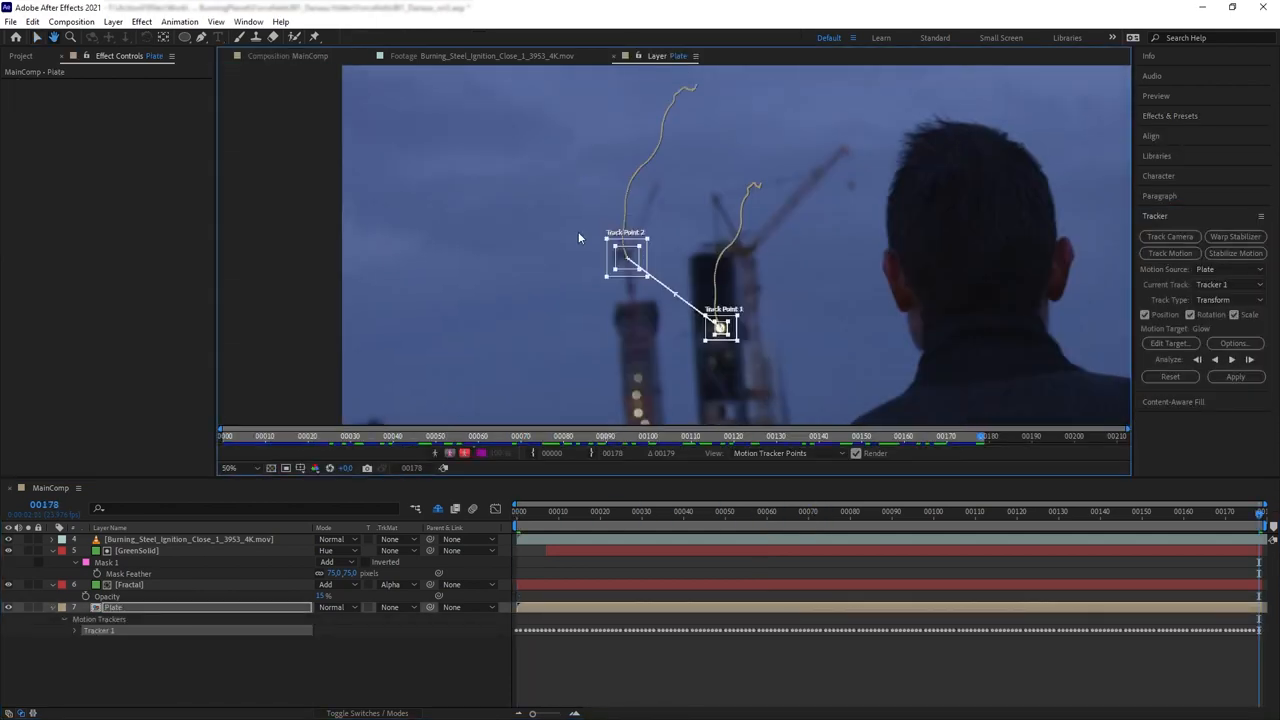
{"action": "left_click", "coordinate": [1236, 376]}
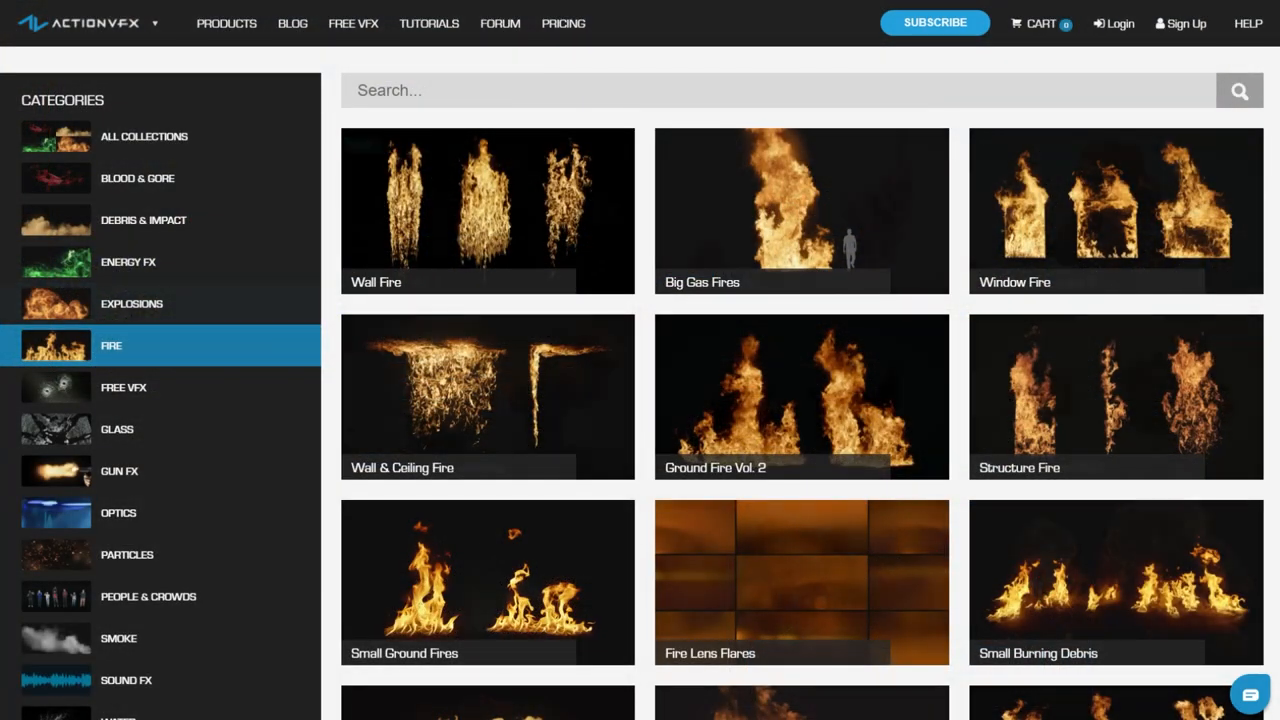
Step: Show the Energy FX collections from the ActionVFX Categories sidebar
{"action": "left_click", "coordinate": [128, 260]}
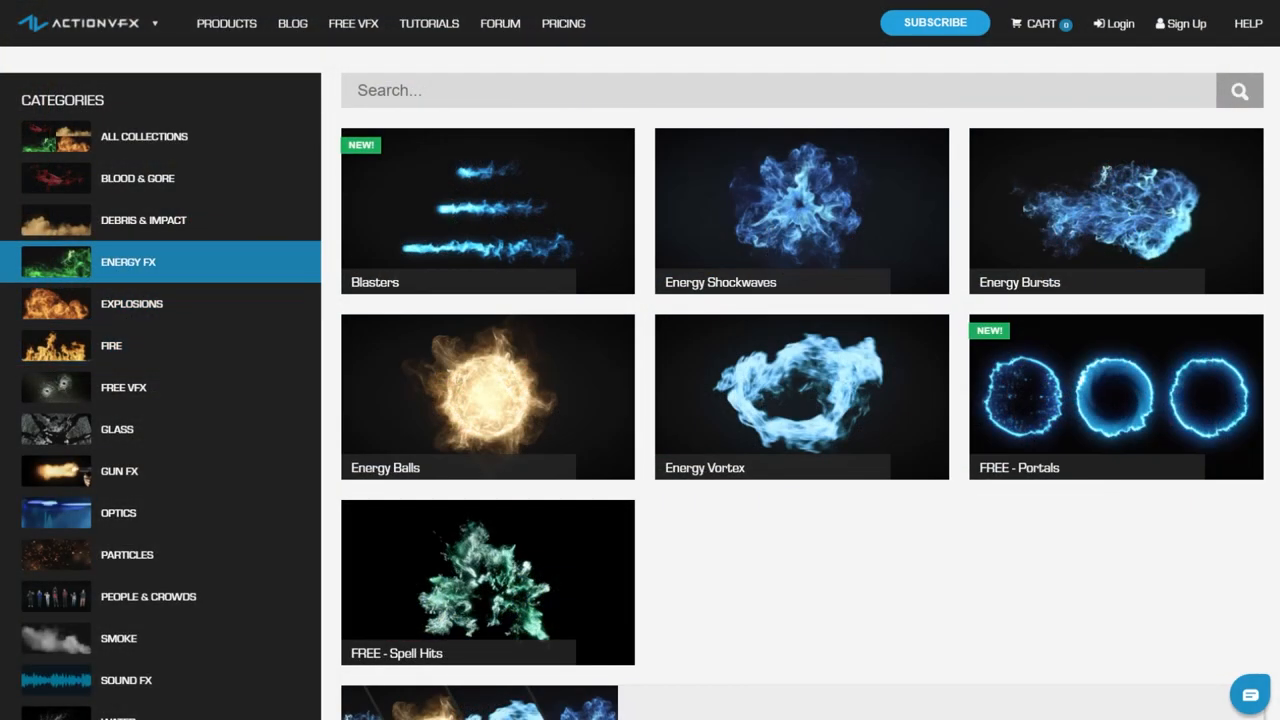